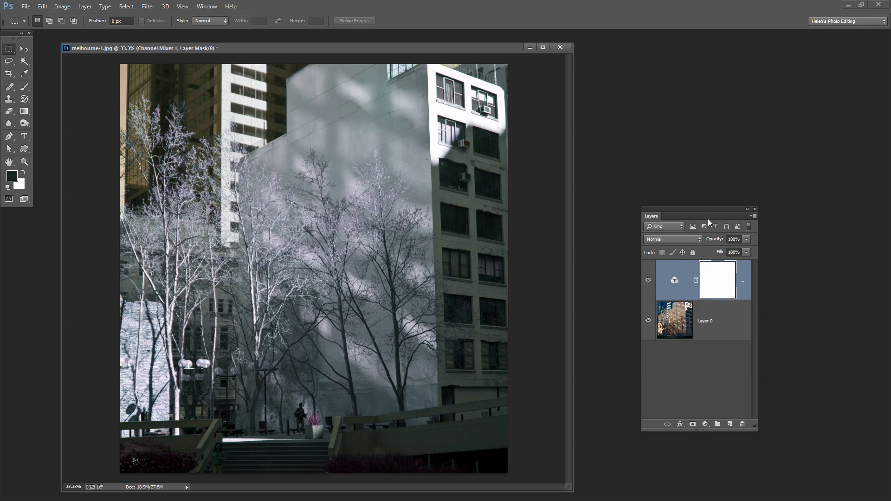
mouse_move(673, 269)
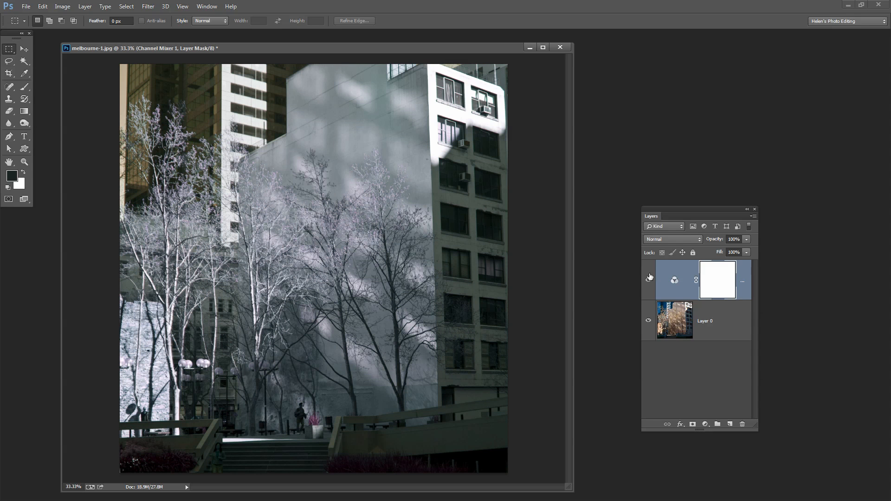
mouse_move(612, 320)
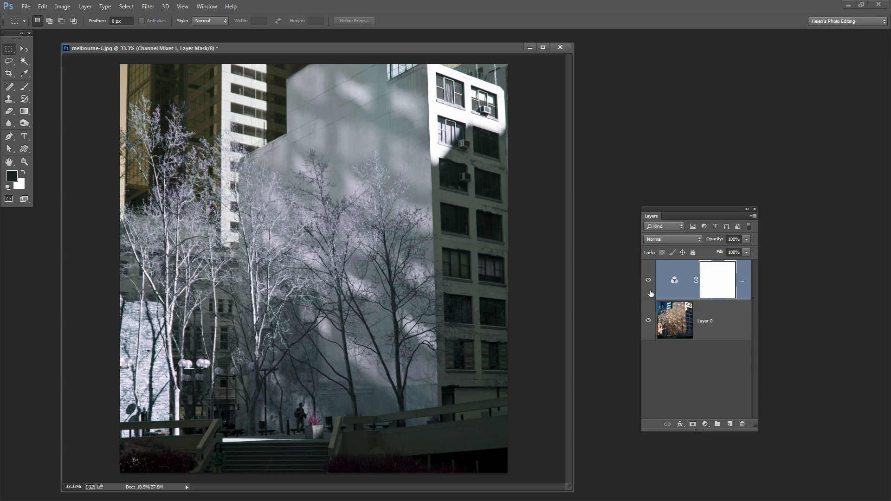
mouse_move(654, 295)
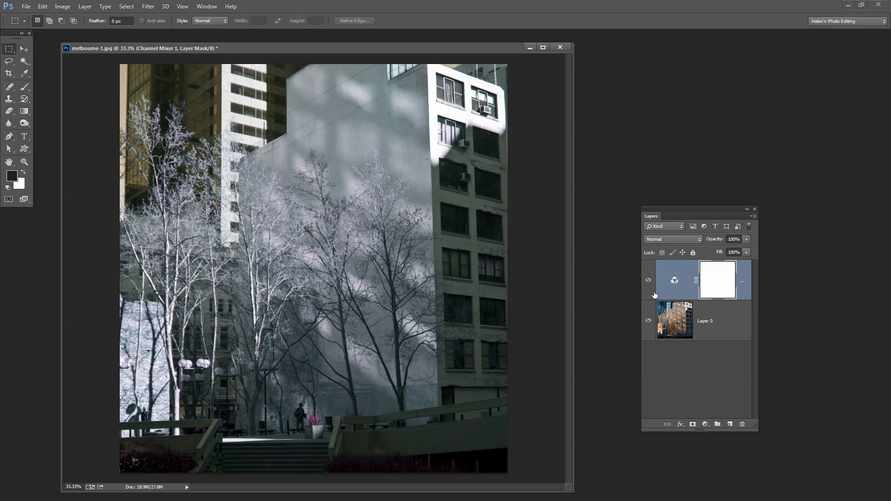
mouse_move(525, 58)
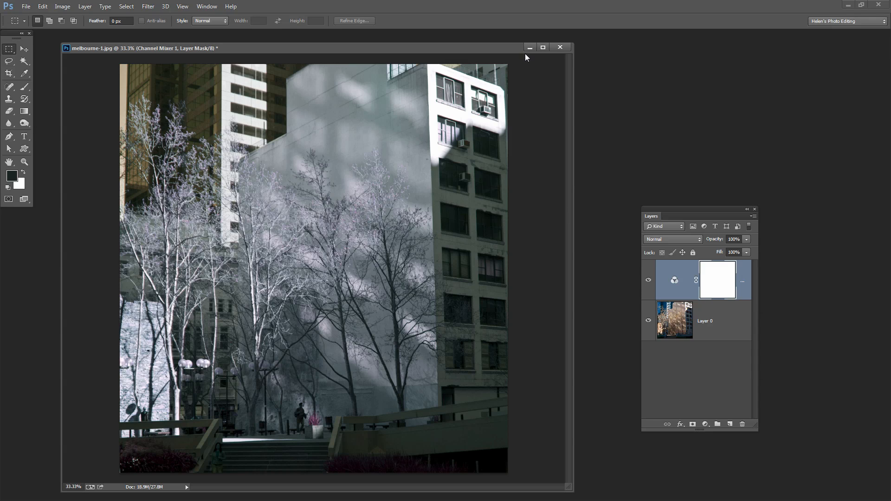
- Put the Melbourne photo away and bring london-1.jpg, the lion statue photo, forward
click(561, 47)
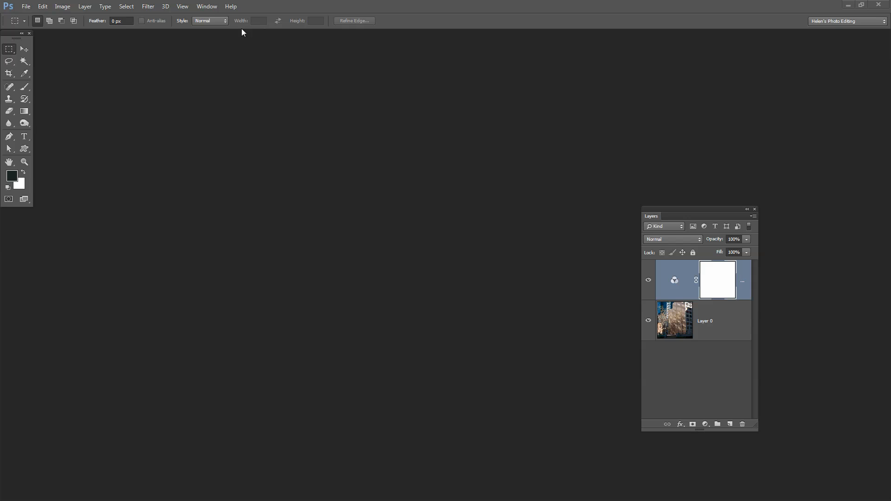
click(206, 6)
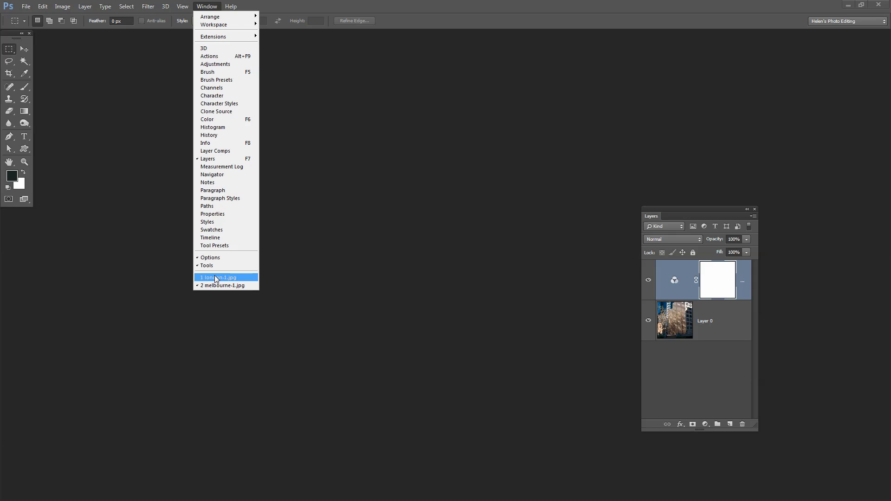
click(218, 278)
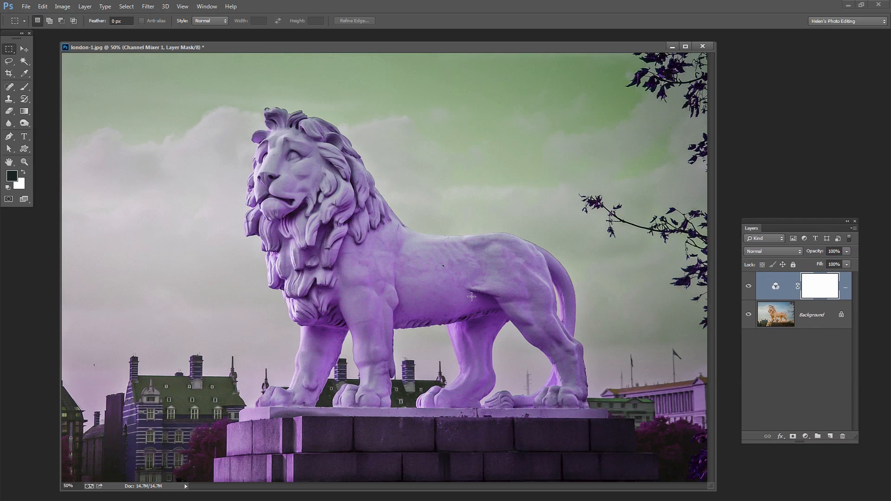
mouse_move(743, 291)
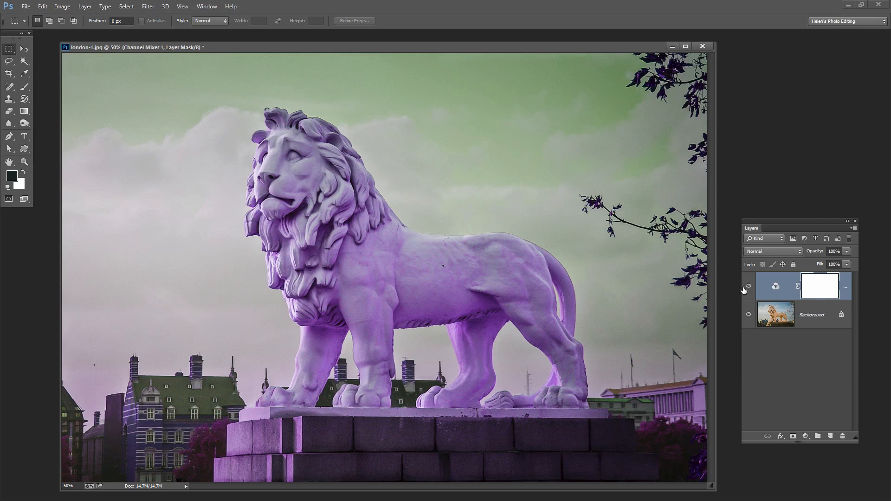
mouse_move(747, 288)
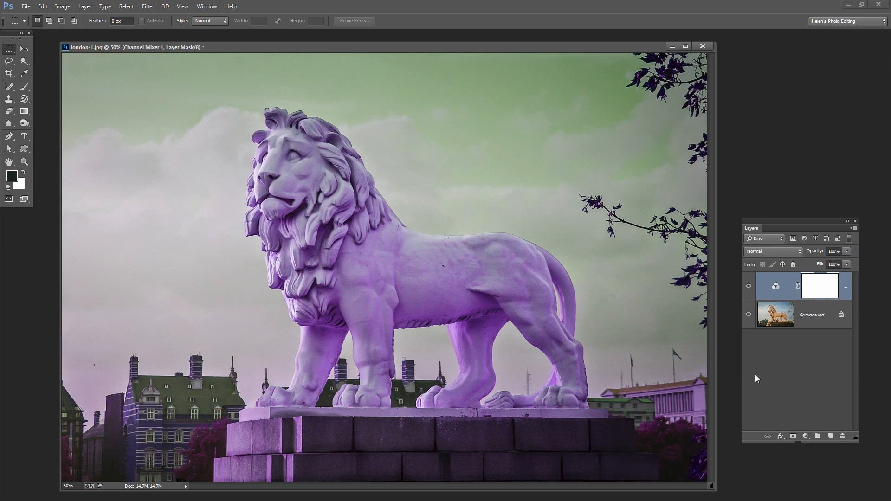
mouse_move(769, 380)
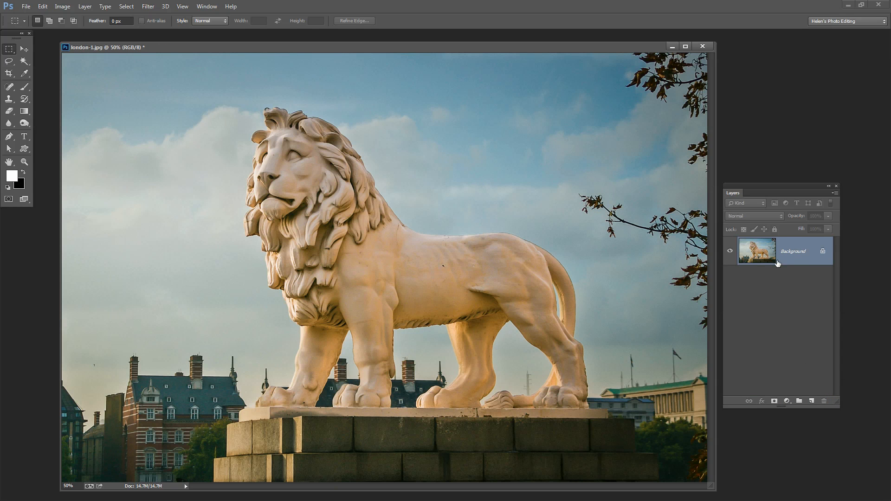
mouse_move(89, 24)
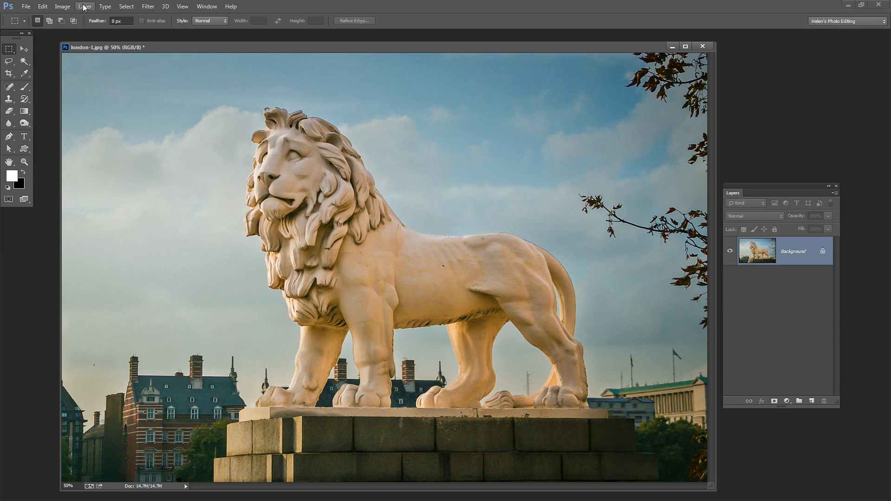
- Start adding a new Channel Mixer adjustment layer from the Layer menu
click(84, 7)
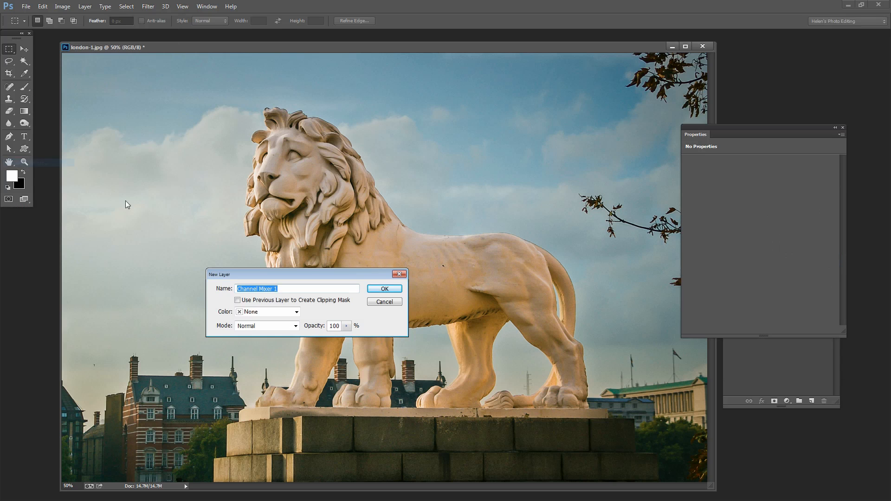
- Create Channel Mixer 1 and build its Red output from 0% red and 100% green
click(383, 288)
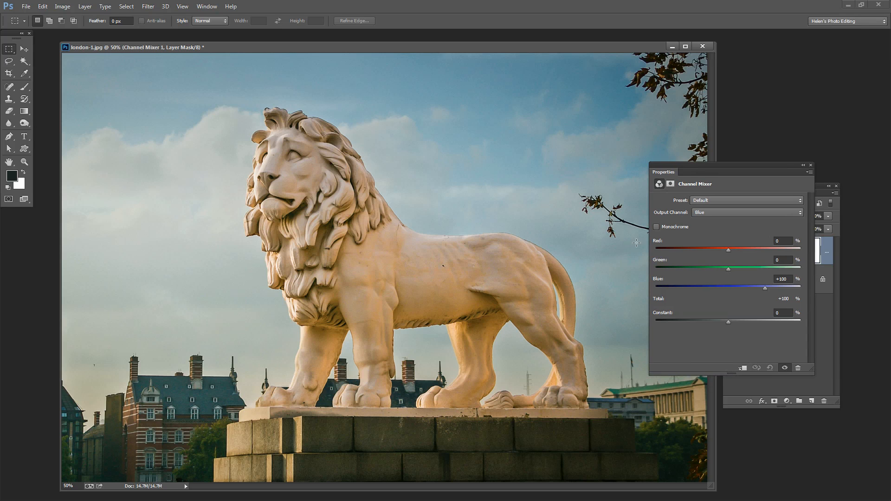
mouse_move(525, 294)
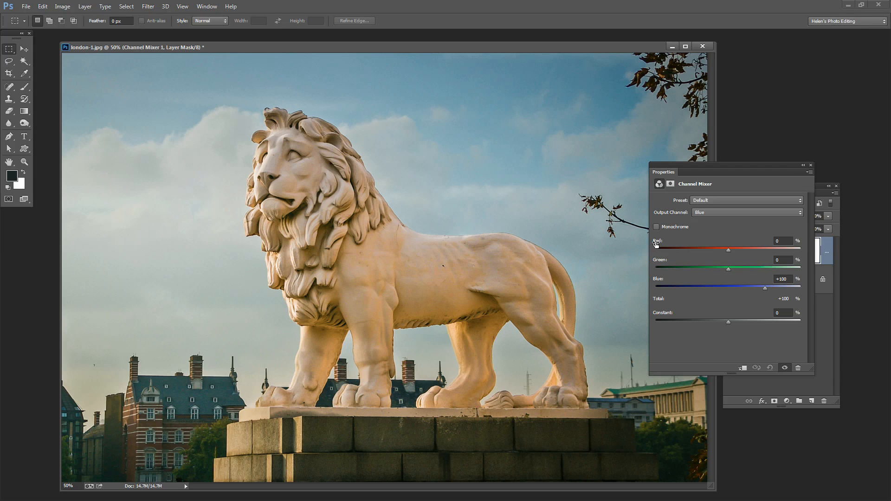
mouse_move(657, 290)
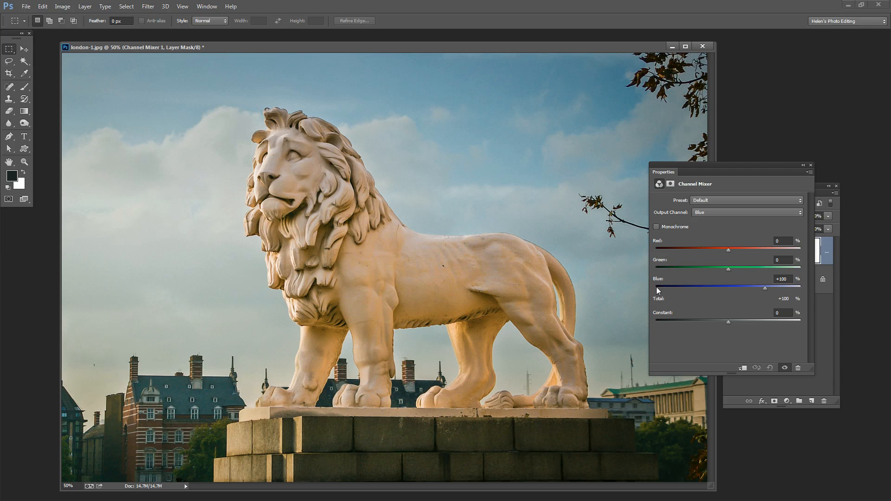
mouse_move(669, 236)
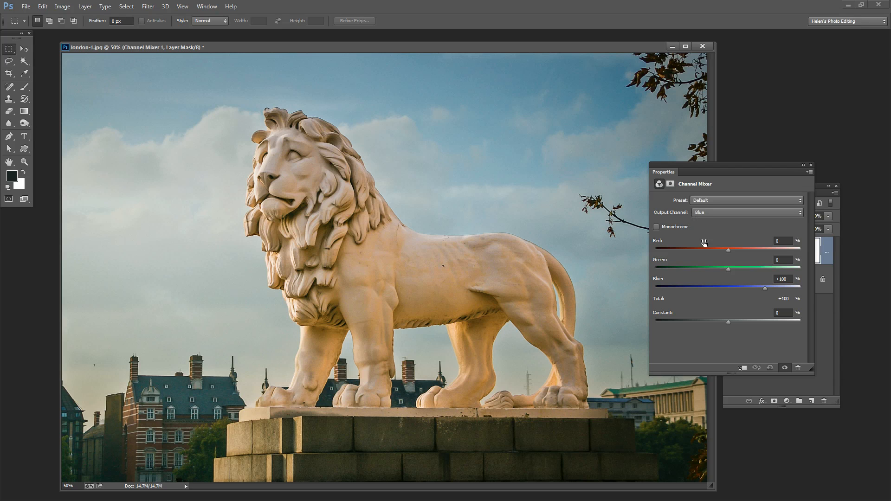
click(746, 212)
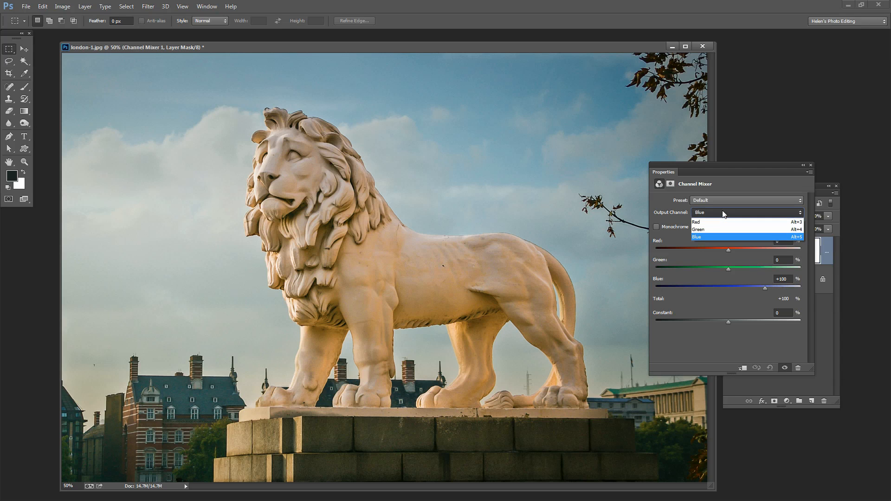
click(698, 229)
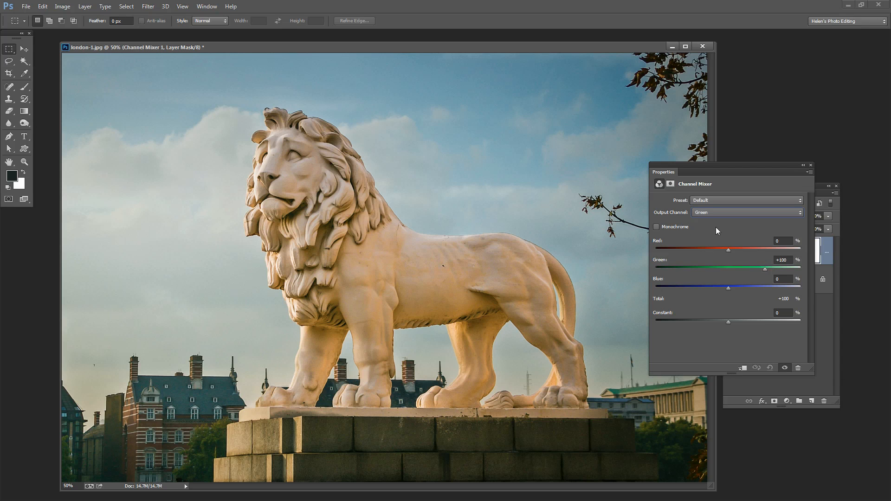
click(746, 212)
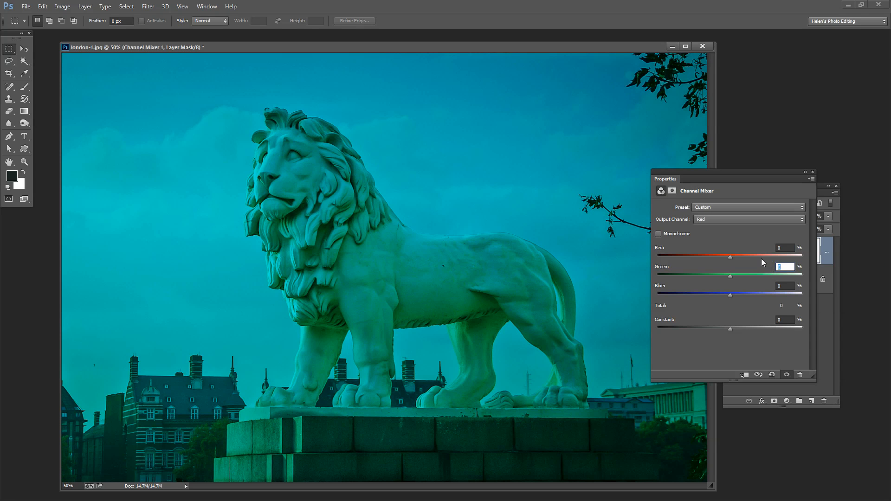
text(100)
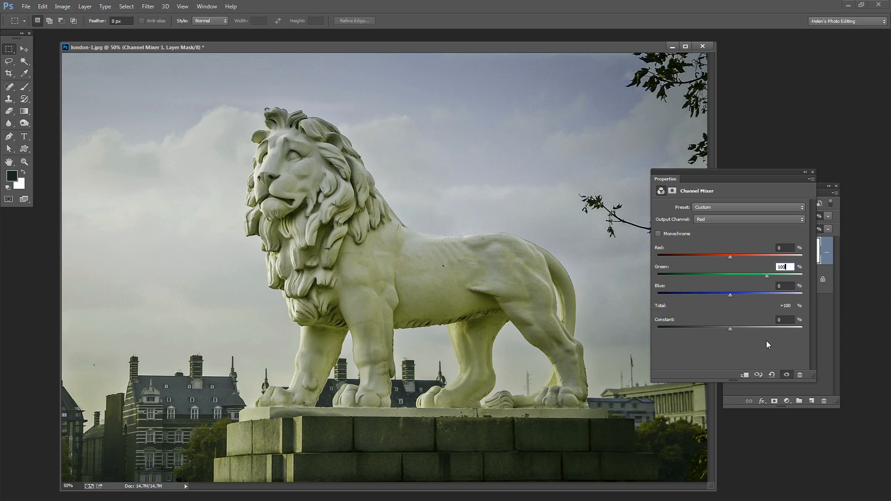
mouse_move(764, 343)
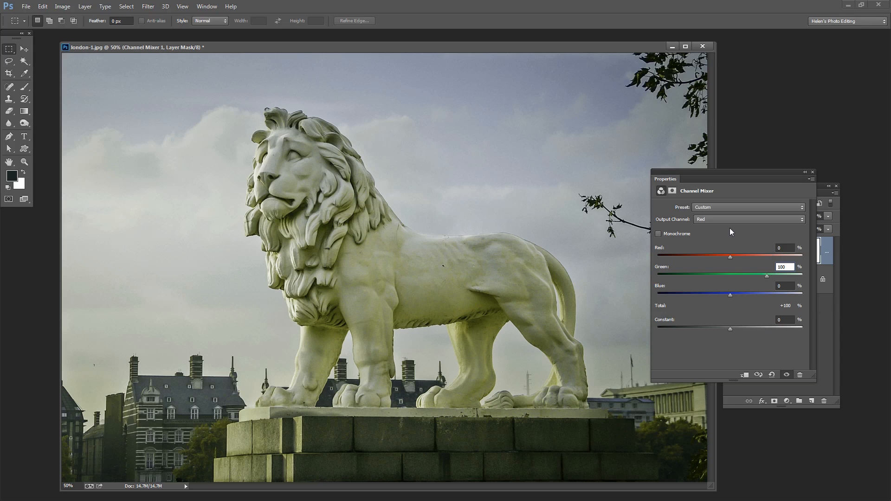
- Build the Green output from 0% green and 100% blue
click(747, 219)
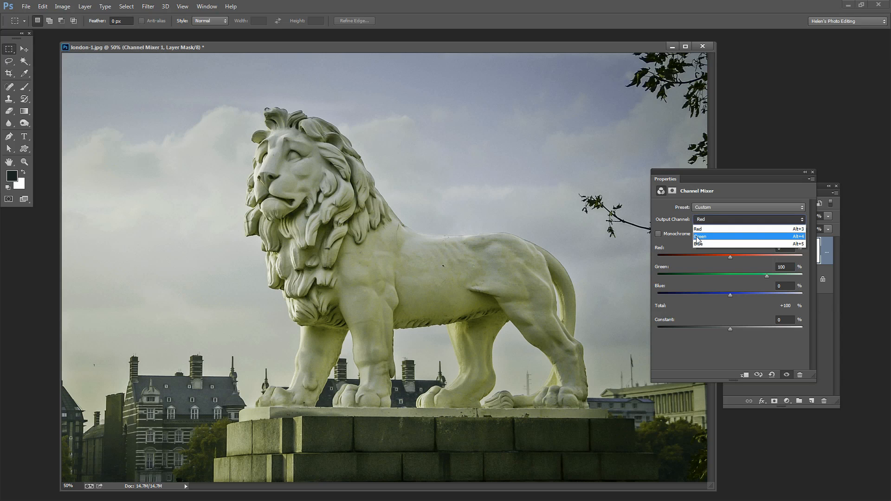
click(702, 237)
text(1)
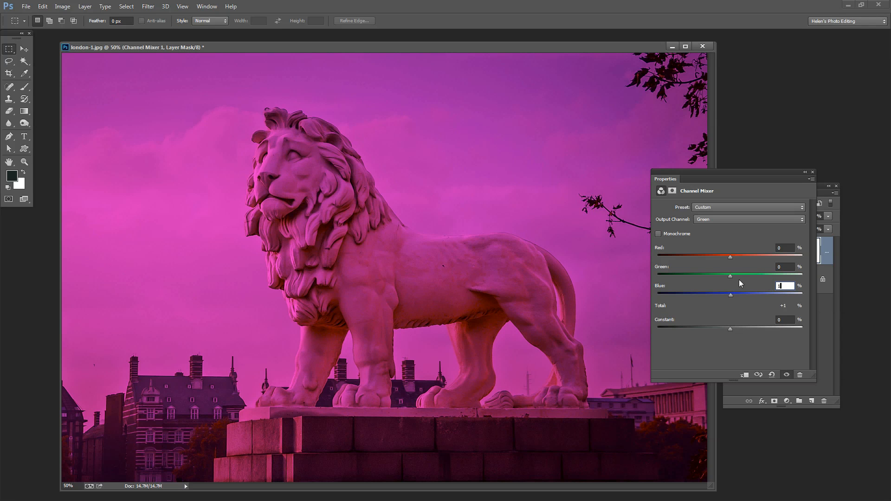
drag(731, 295, 764, 294)
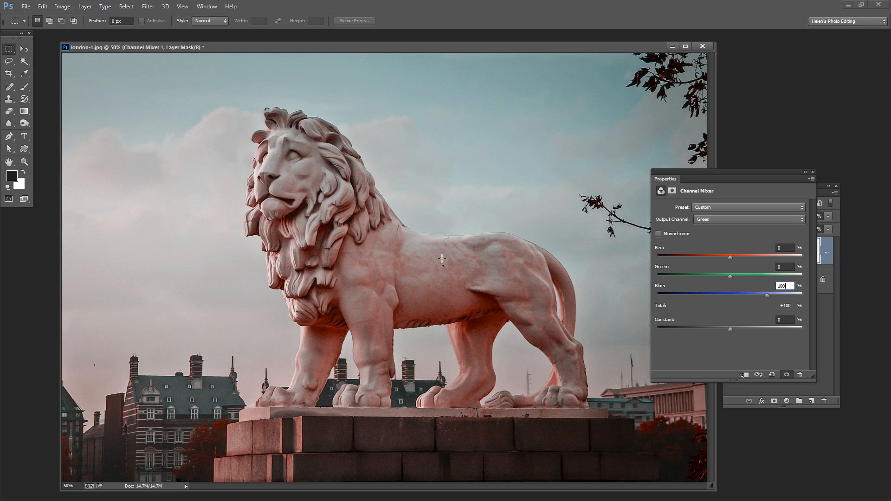
mouse_move(733, 222)
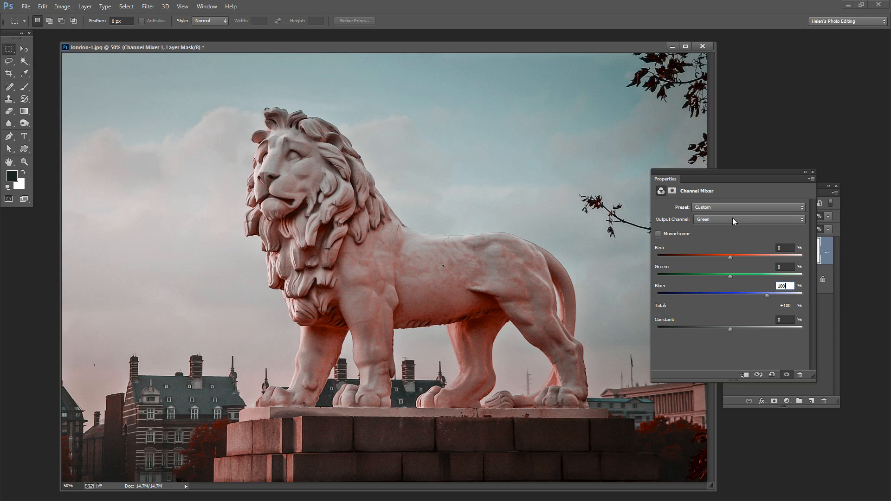
click(748, 219)
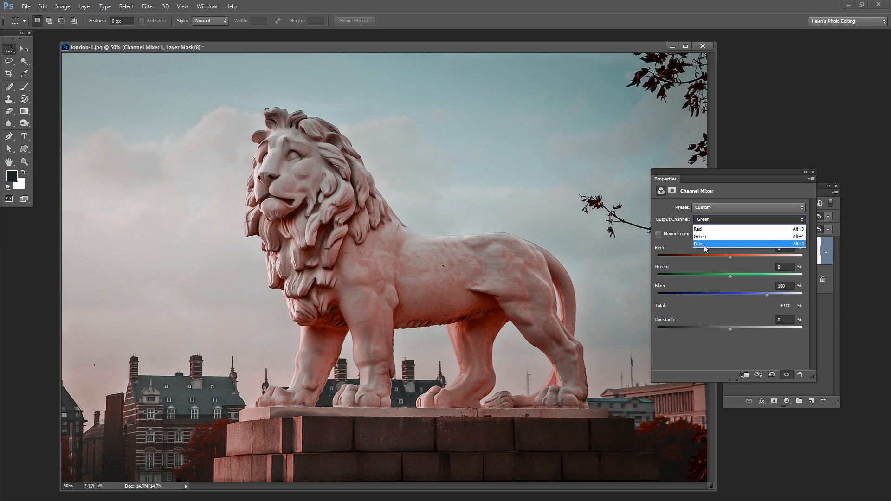
- Build the Blue output from 0% blue and 100% red, turning the lion purple
click(698, 244)
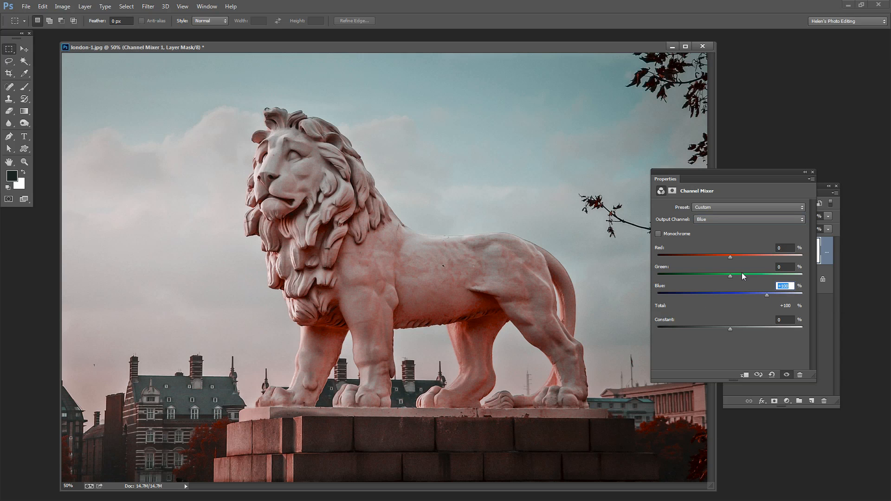
drag(768, 295, 731, 295)
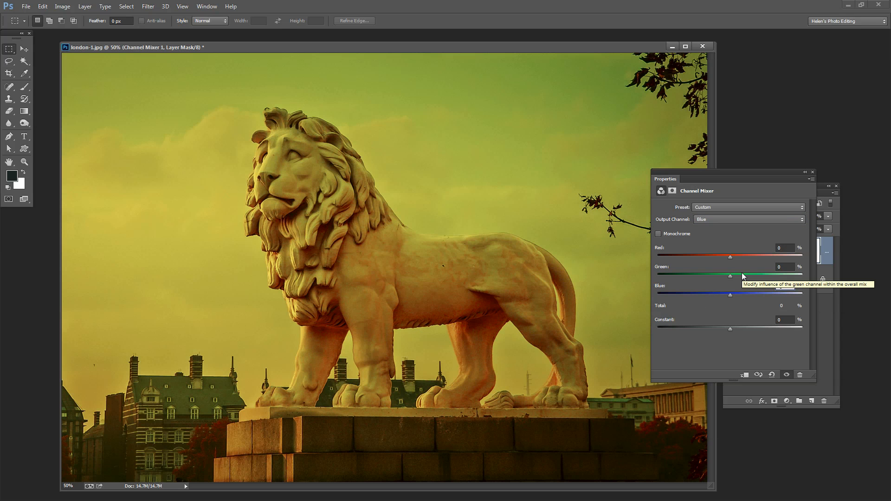
click(785, 286)
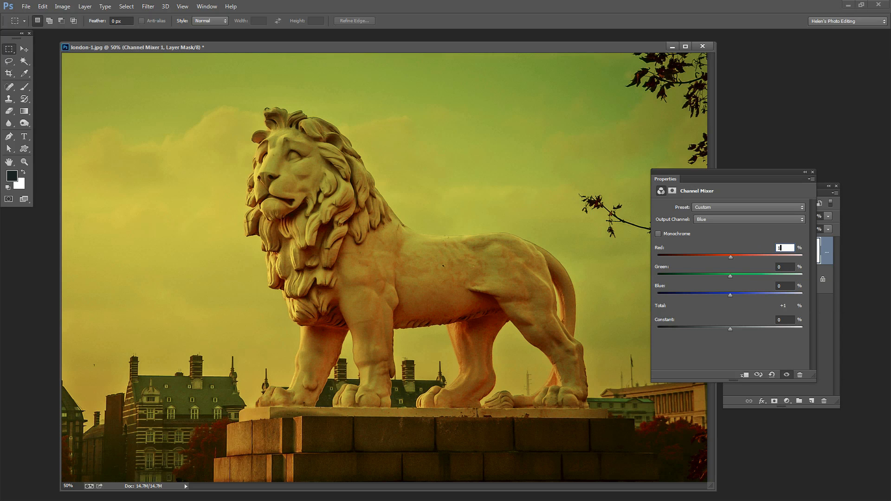
text(100)
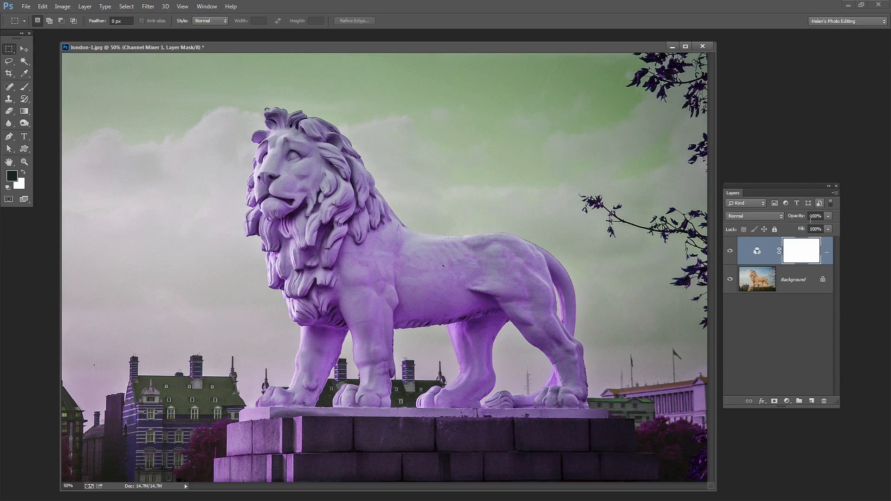
click(730, 251)
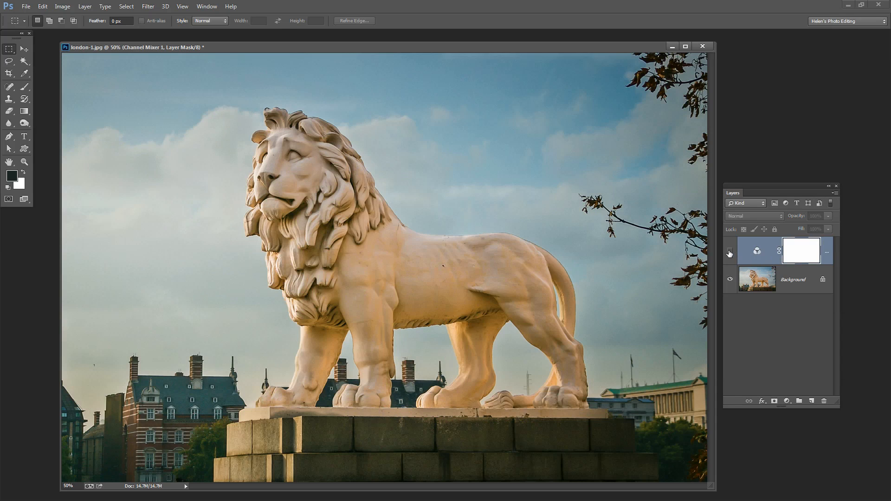
click(730, 253)
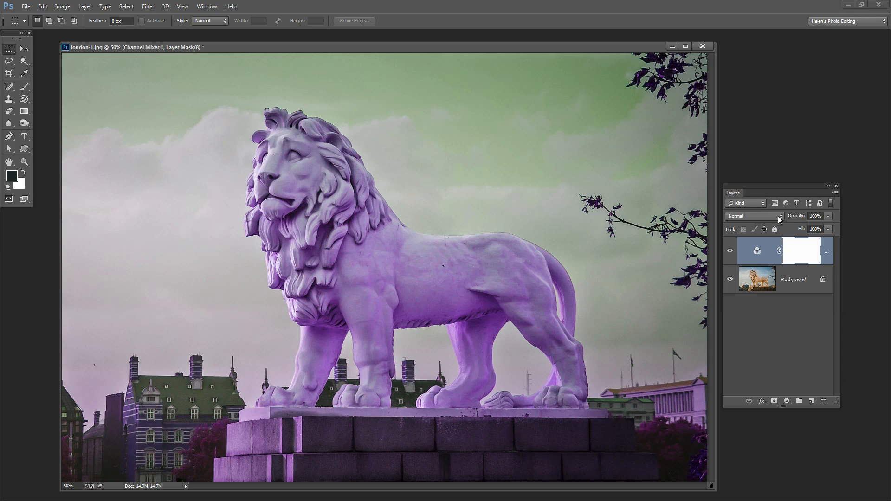
click(754, 215)
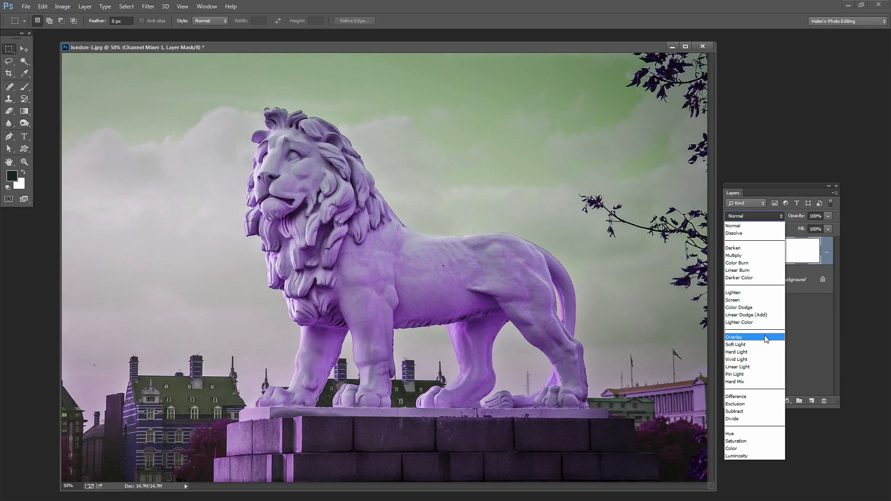
click(733, 336)
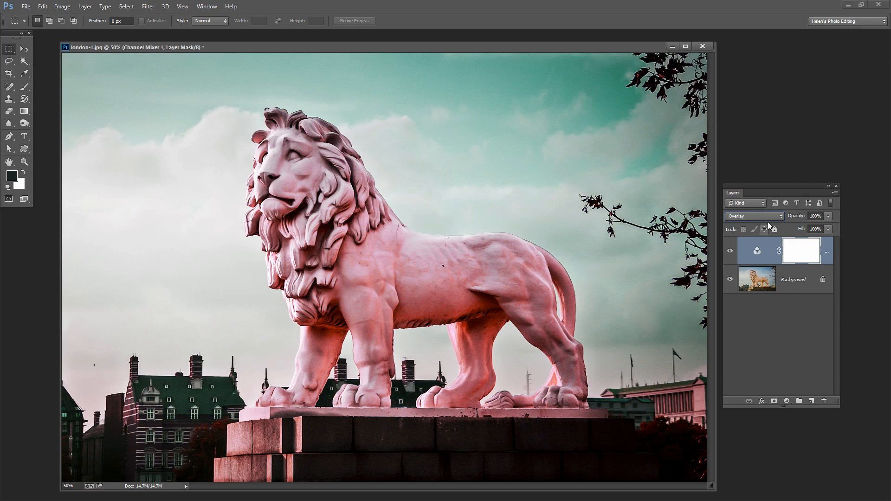
click(753, 217)
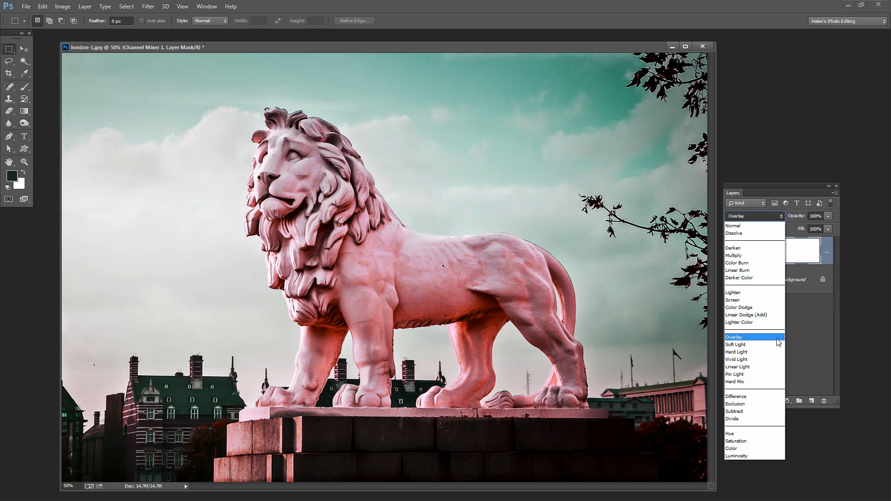
click(735, 344)
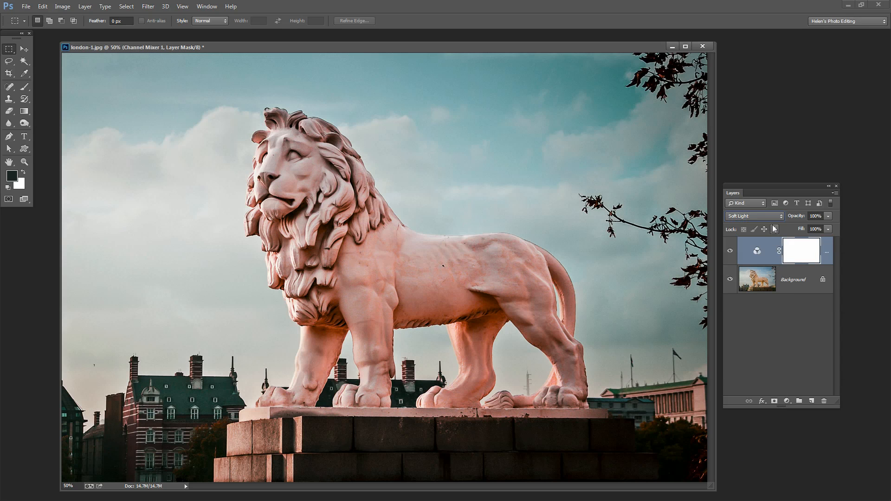
click(753, 216)
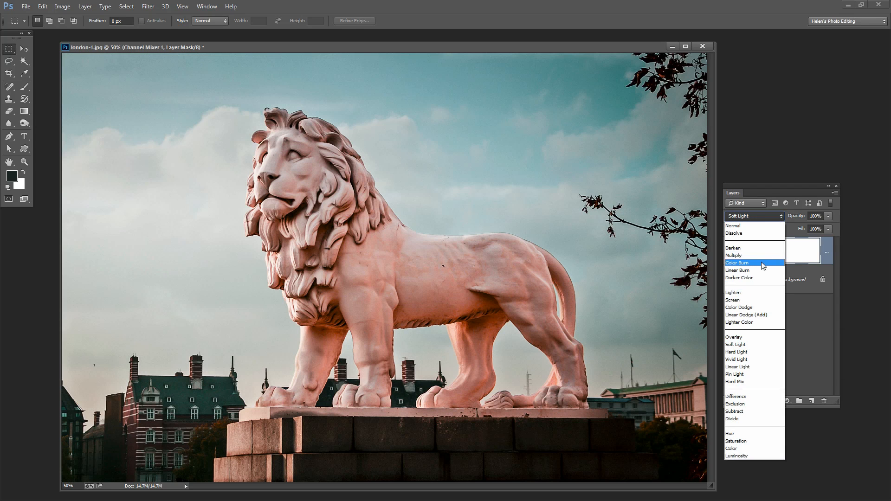
mouse_move(744, 359)
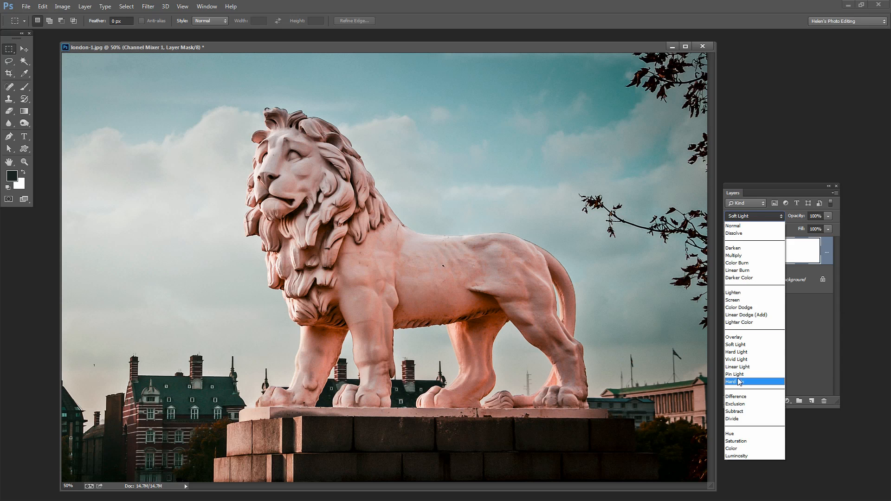
click(736, 374)
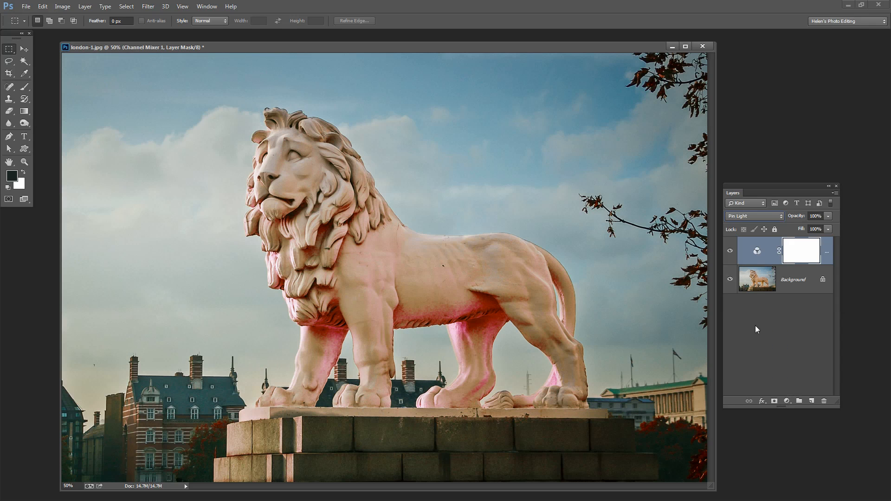
click(753, 216)
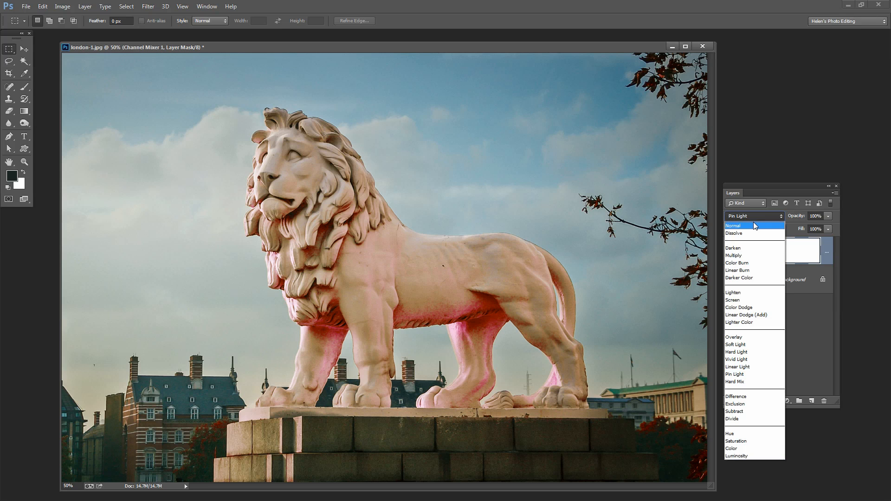
click(732, 226)
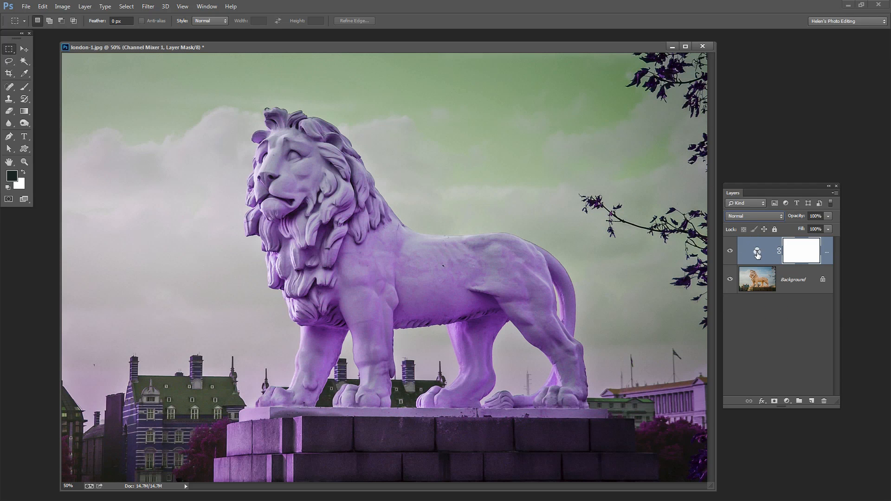
- Reopen the Channel Mixer layer's settings from its thumbnail in the Layers panel
click(757, 251)
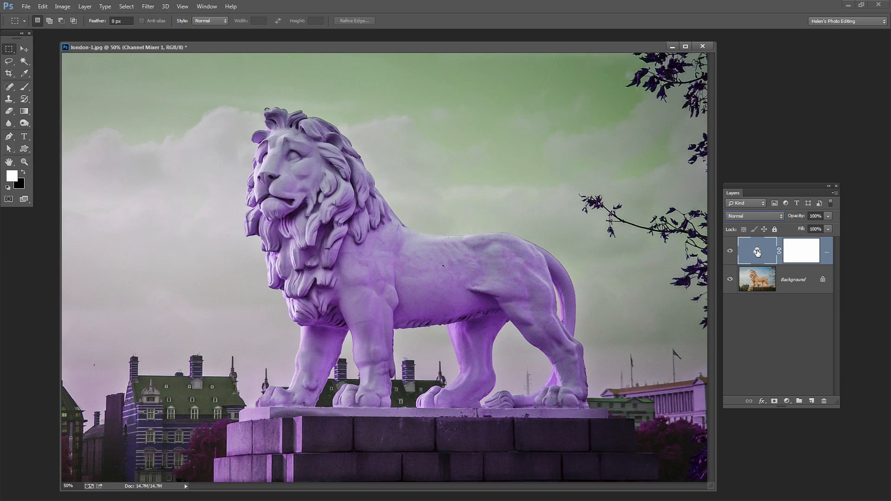
double_click(758, 252)
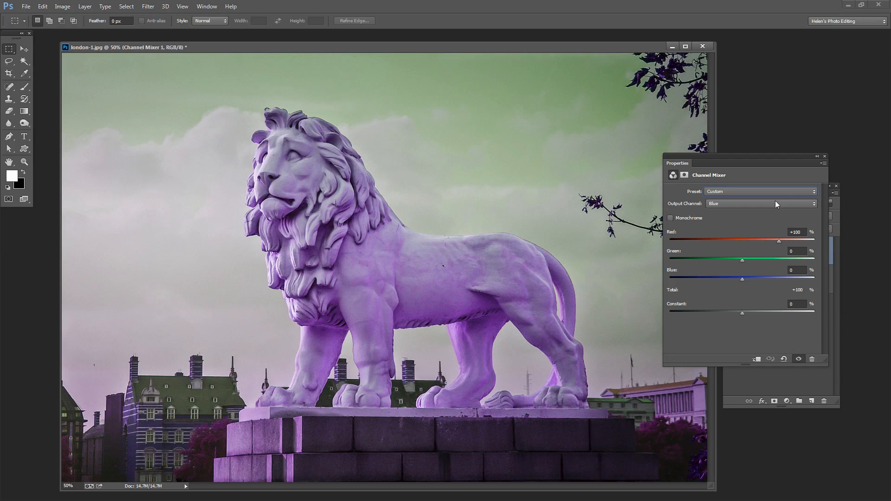
mouse_move(822, 165)
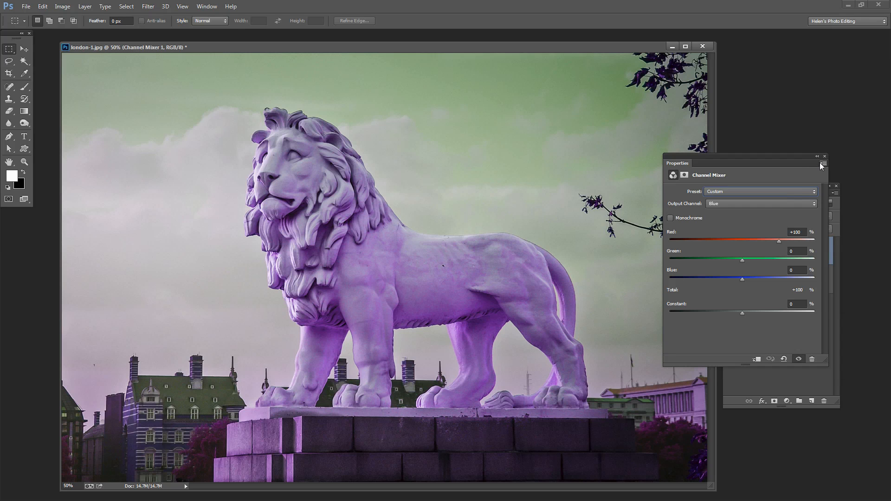
- Save the lion photo's channel mix as preset 'rotation1' via the Properties panel menu
click(821, 165)
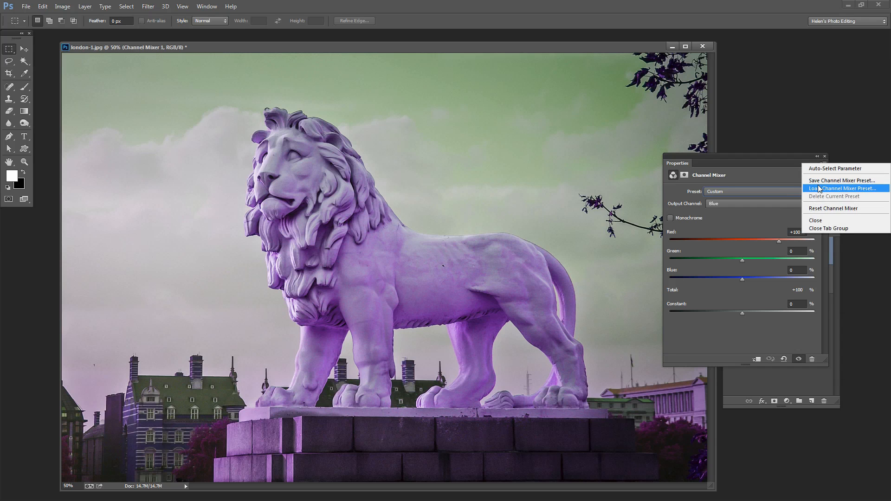
mouse_move(841, 181)
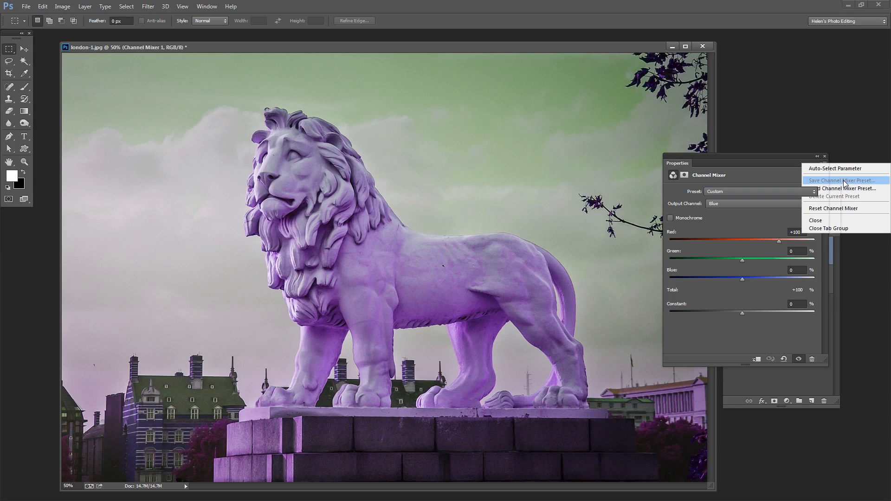
click(844, 181)
text(rotation1)
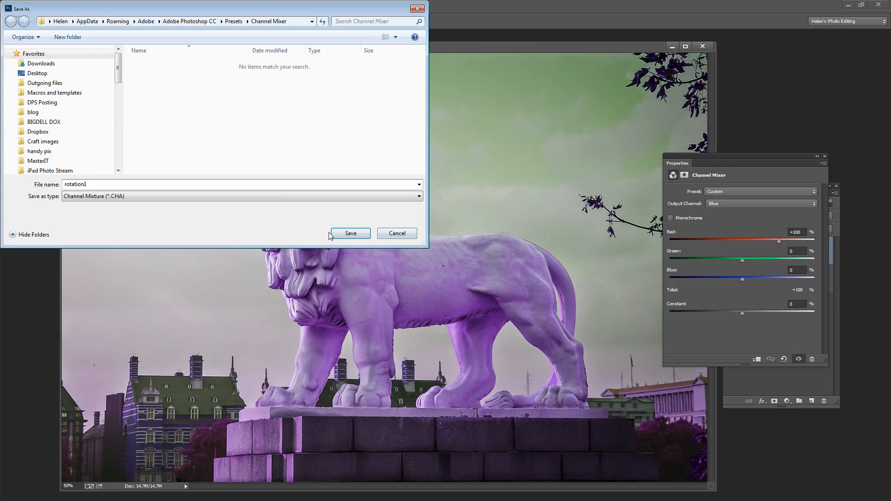
click(350, 234)
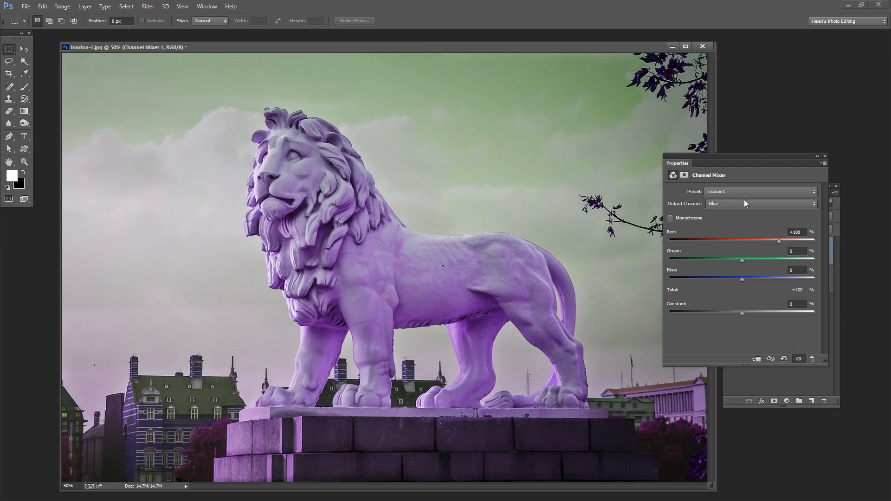
click(760, 191)
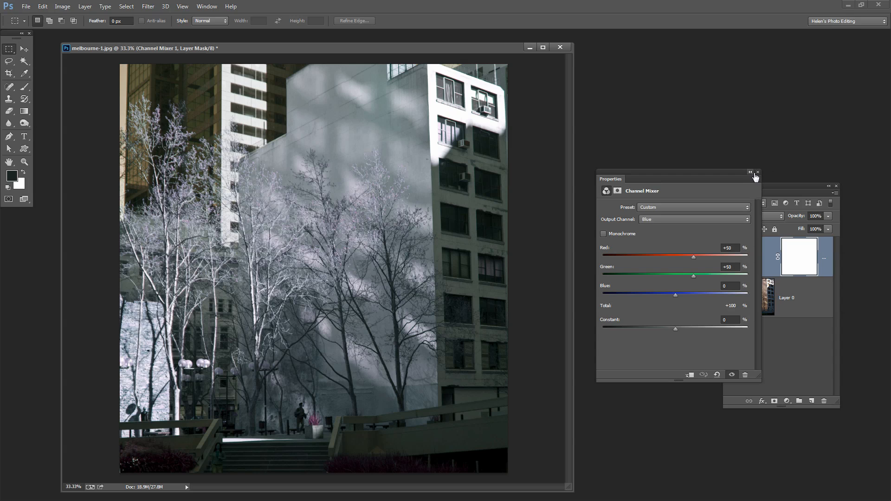
- Dismiss the settings and add a fresh default Channel Mixer layer to the Melbourne photo
click(757, 173)
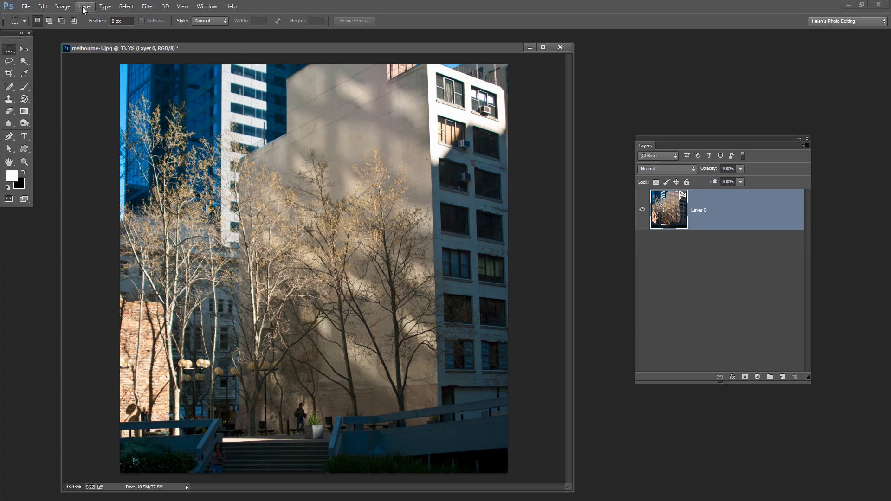
click(84, 7)
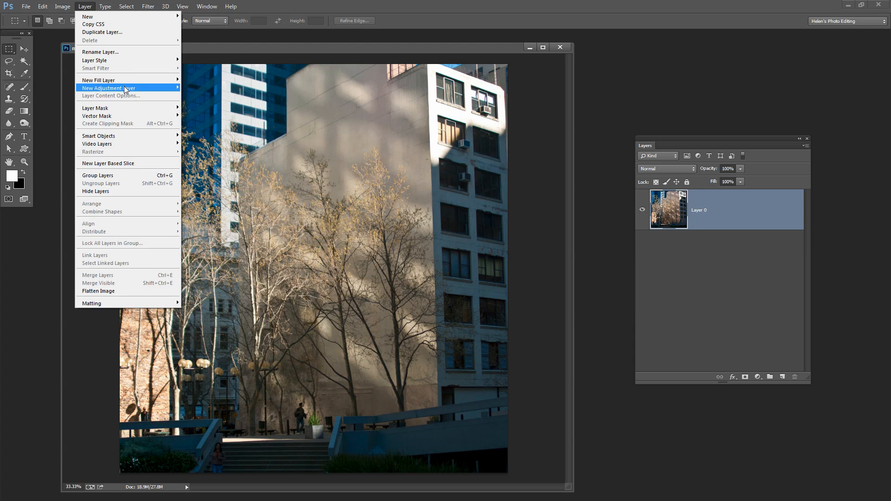
click(108, 88)
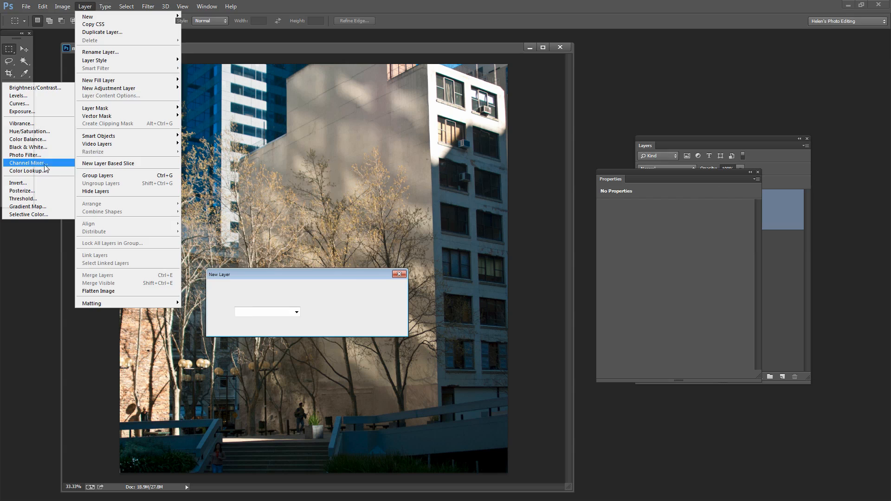
click(27, 164)
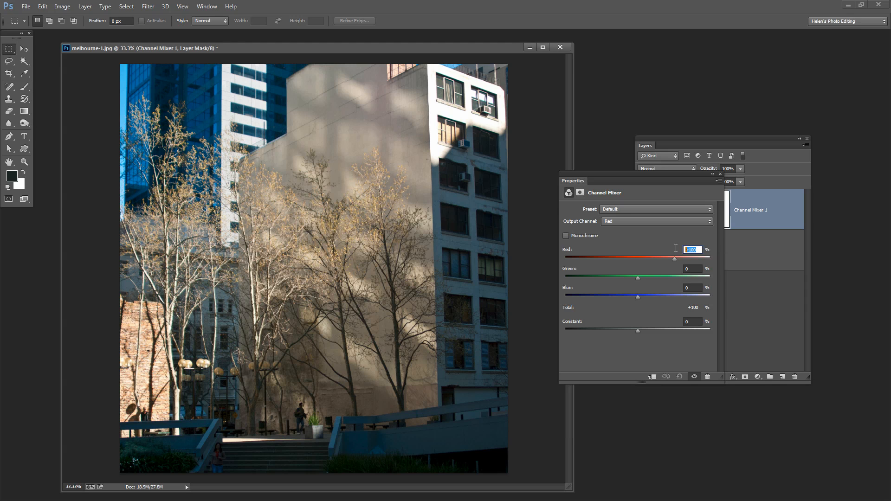
- Build the Red output from 0% red, 50% green and 50% blue
drag(700, 257, 638, 258)
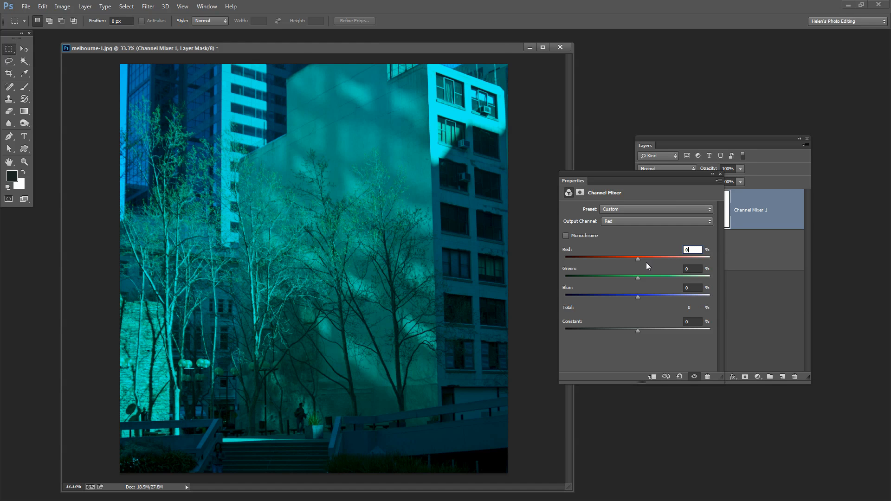
click(693, 268)
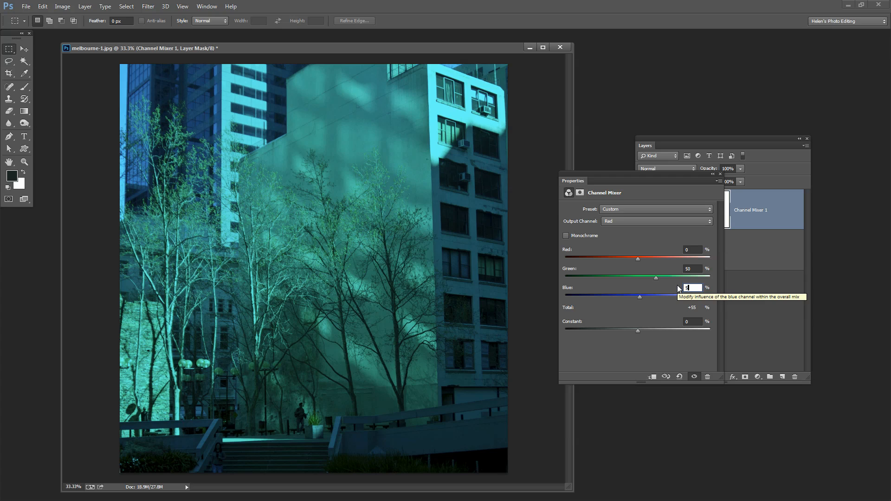
text(50)
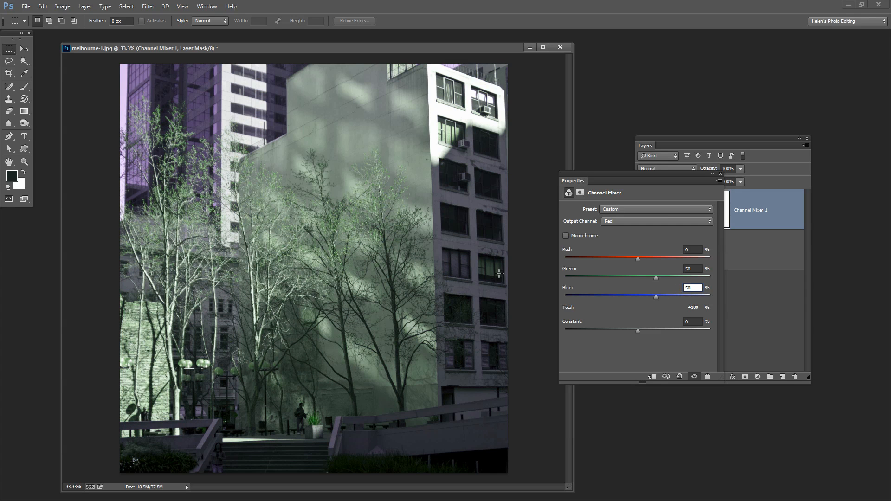
mouse_move(262, 198)
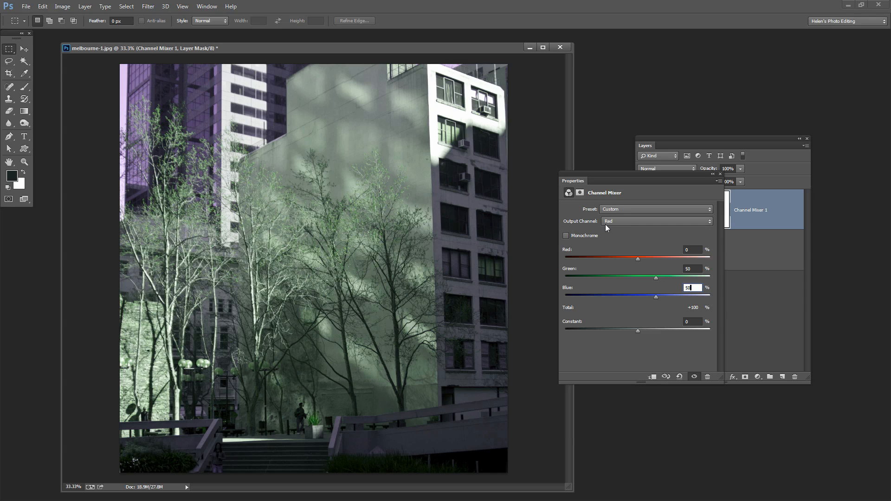
click(656, 221)
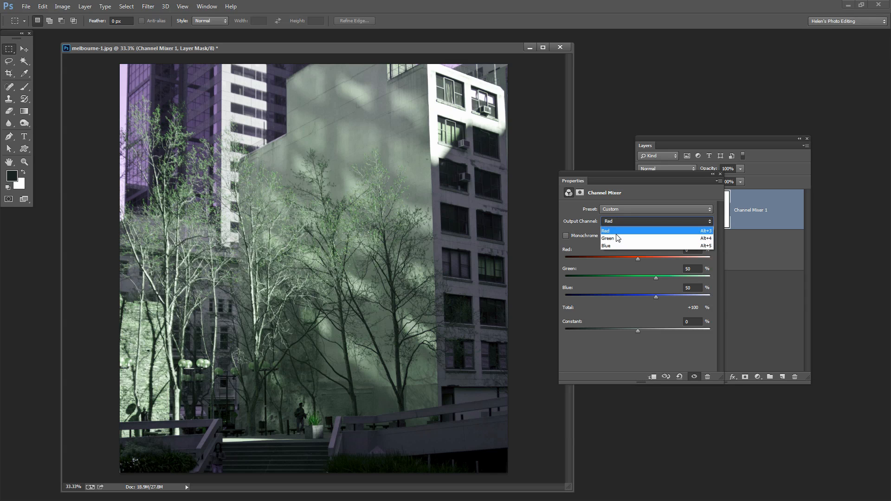
- Build the Green output from 0% green, 50% red and 50% blue
click(607, 238)
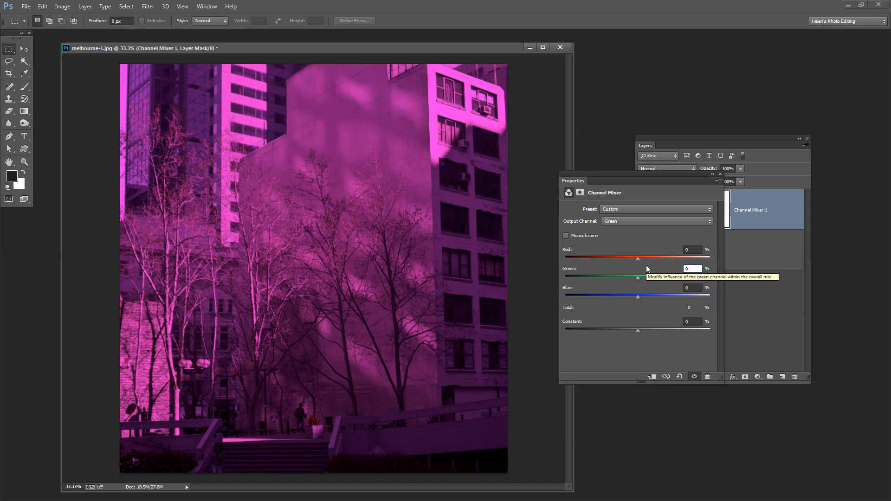
click(693, 287)
text(50)
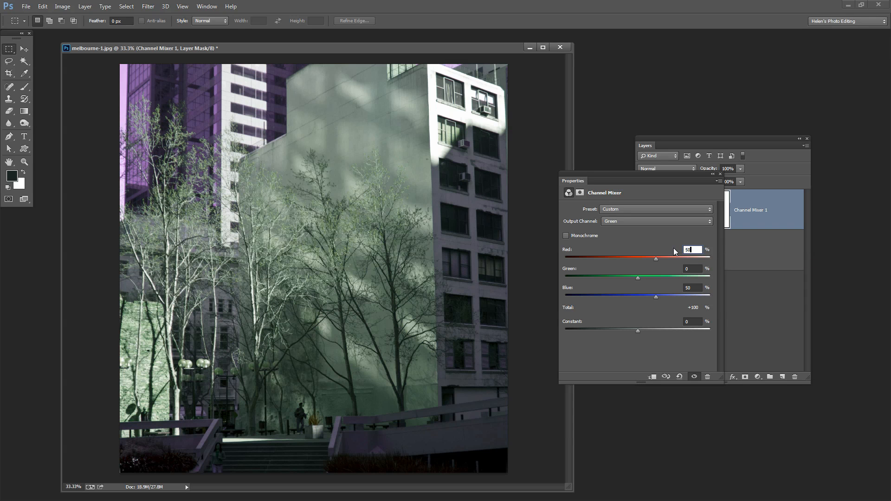
click(656, 221)
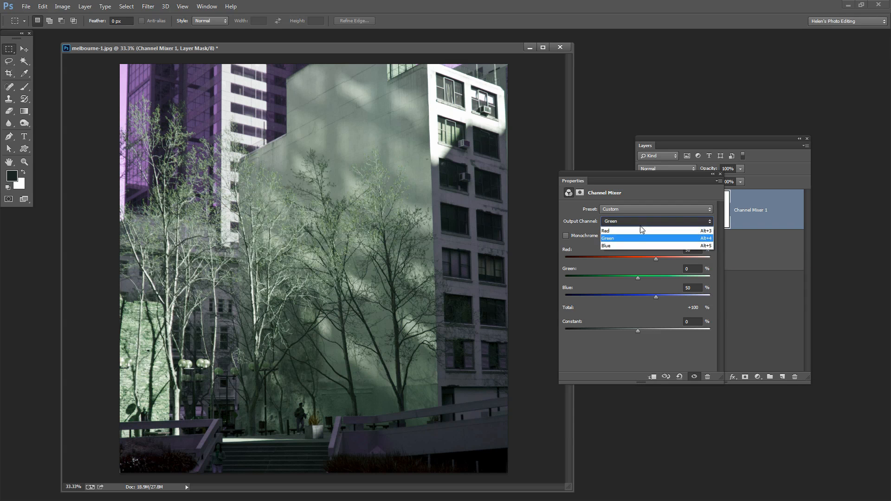
- Mix the Blue output from 50% red and 50% green with 0% blue
click(606, 245)
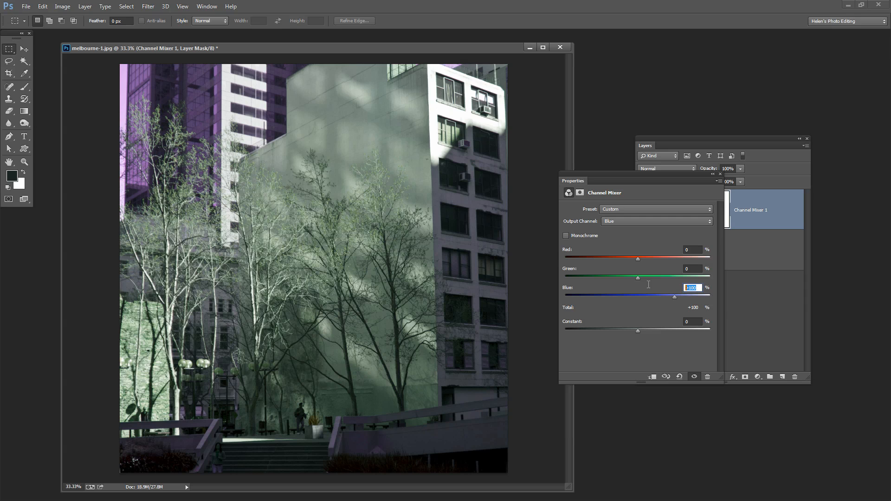
text(0)
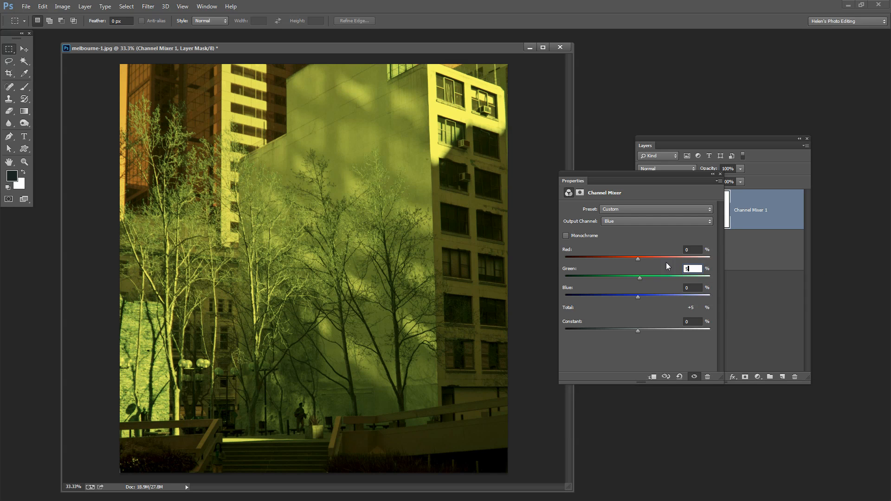
text(50)
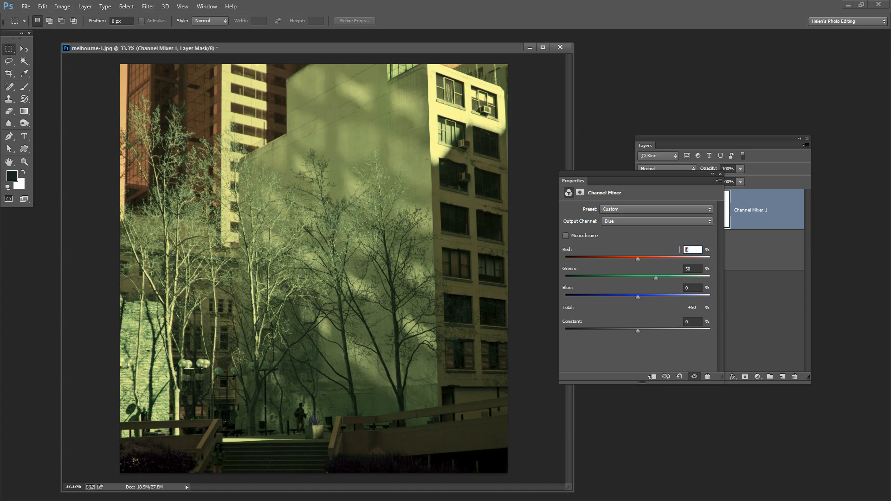
drag(637, 257, 656, 258)
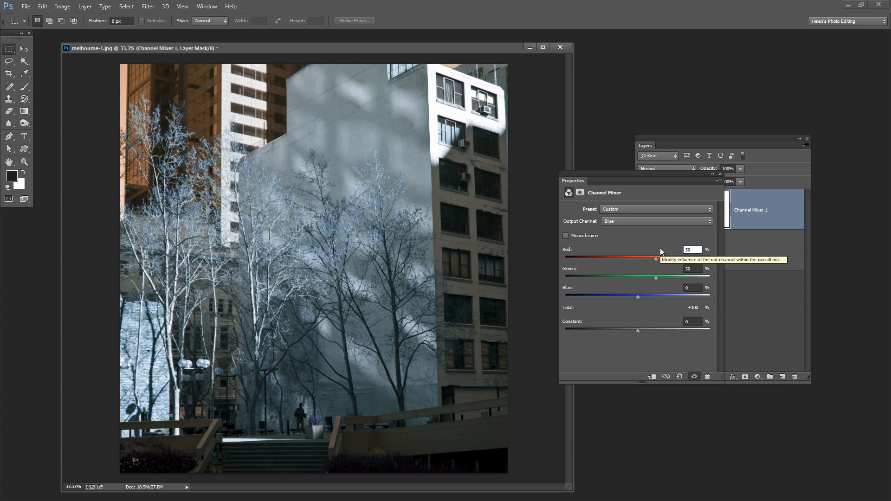
mouse_move(659, 239)
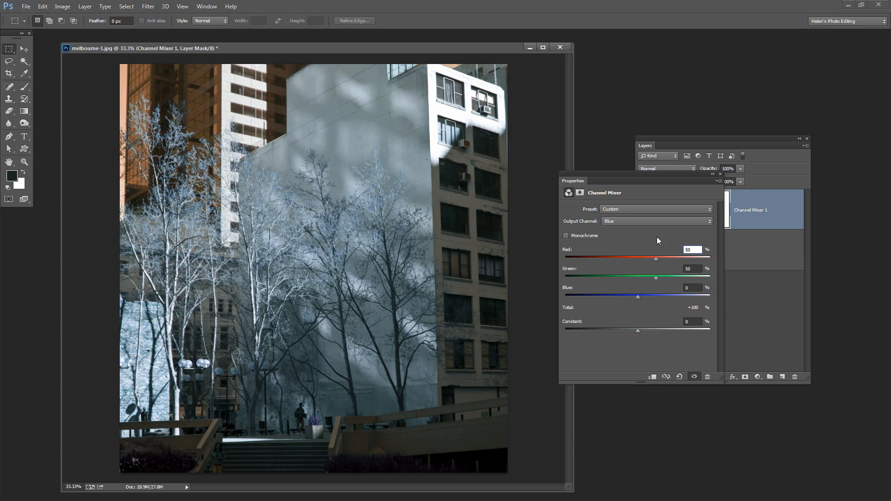
mouse_move(693, 260)
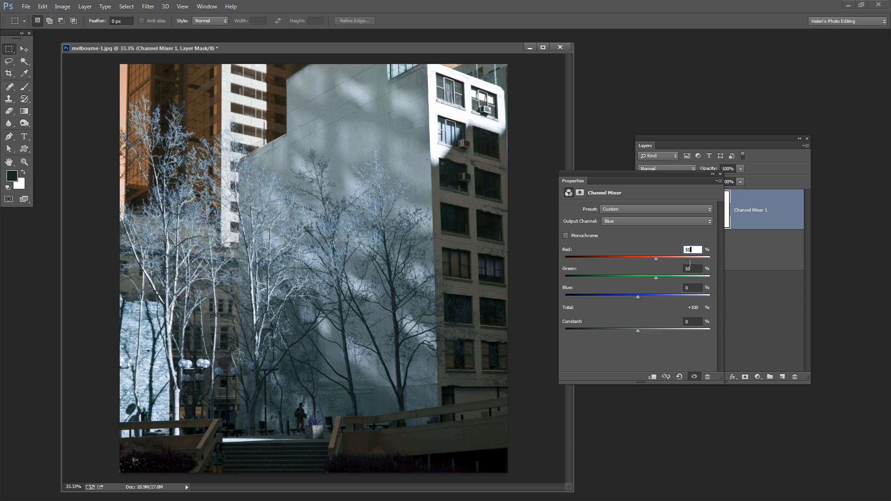
mouse_move(694, 252)
text(25)
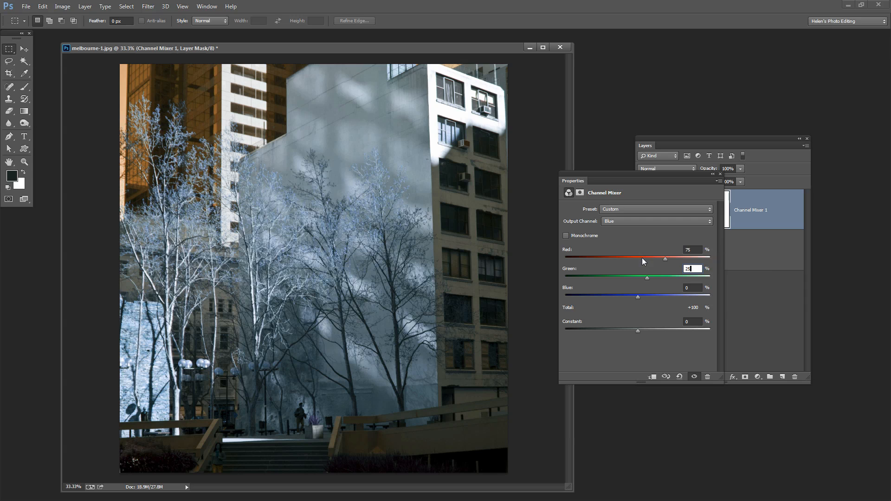
mouse_move(646, 296)
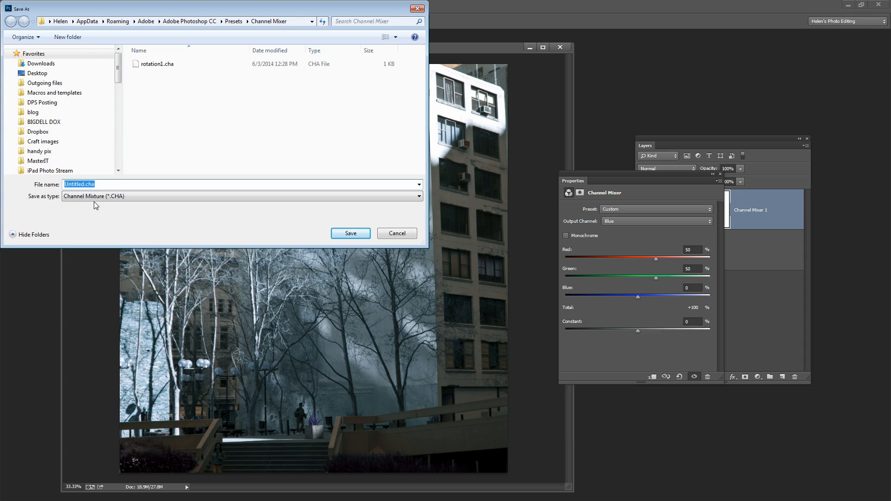
- Save the 50/50 channel mix as the preset rotation2
text(rotati)
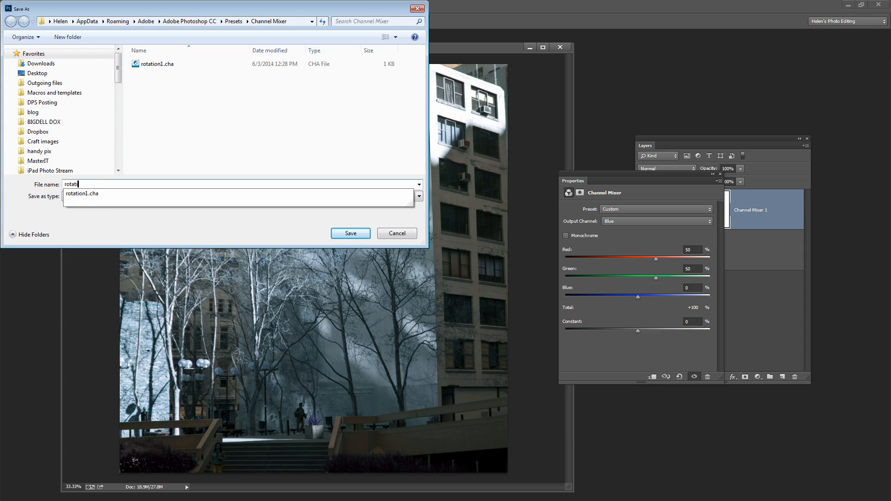
click(350, 233)
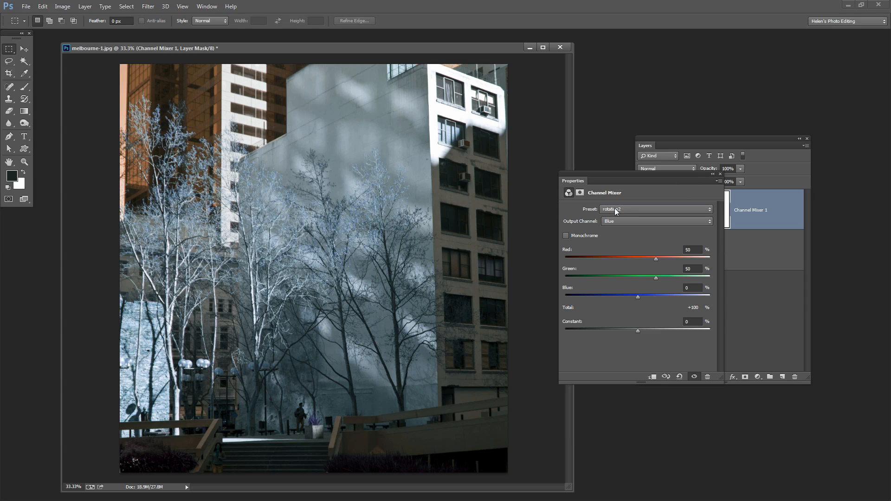
click(655, 208)
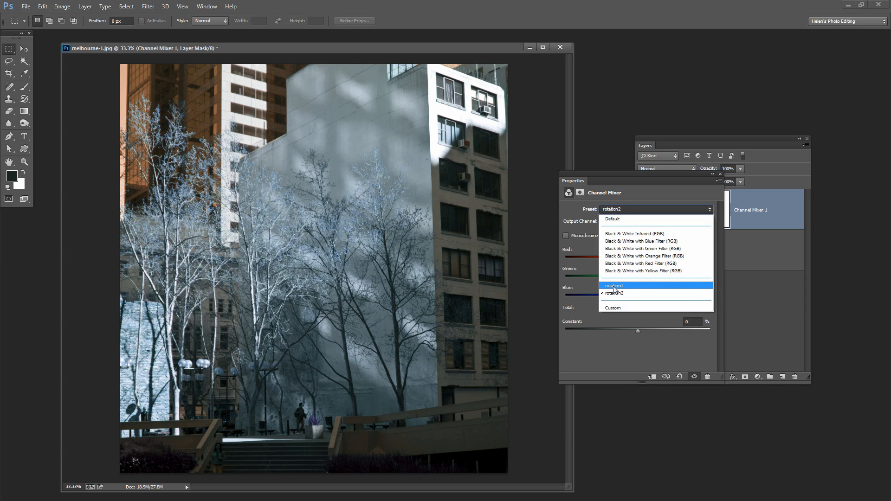
click(614, 284)
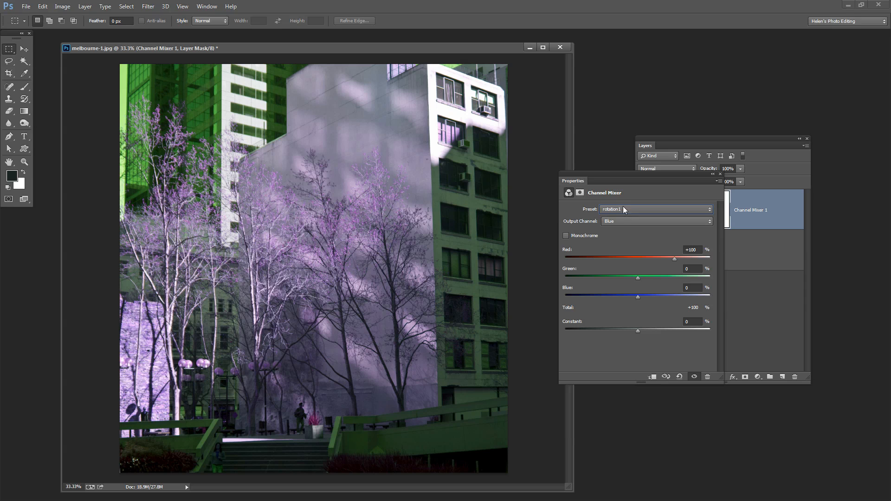
mouse_move(632, 212)
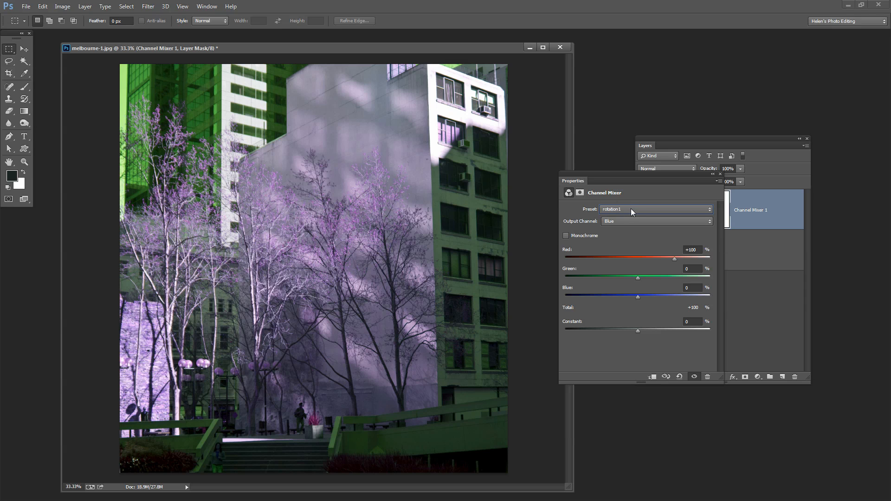
click(653, 208)
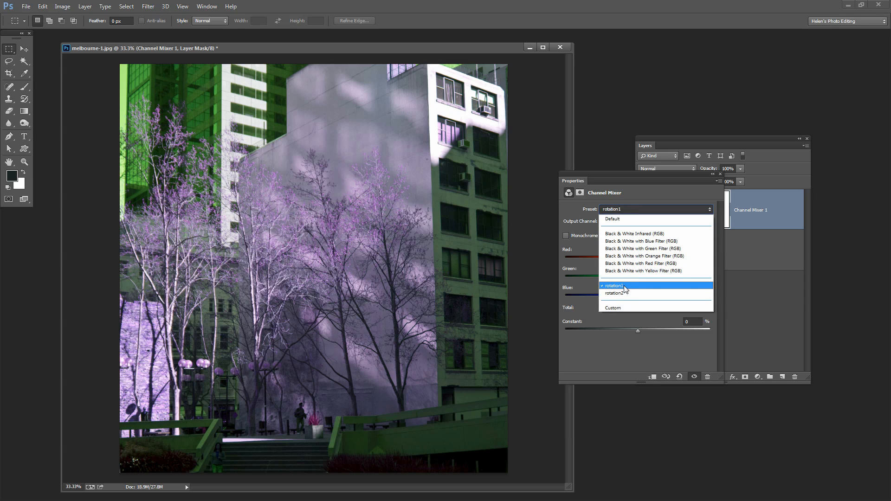
click(615, 292)
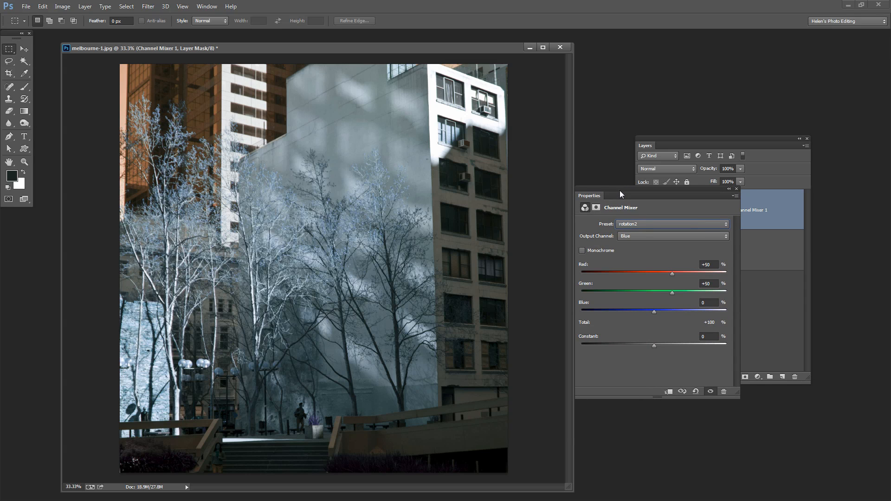
mouse_move(435, 260)
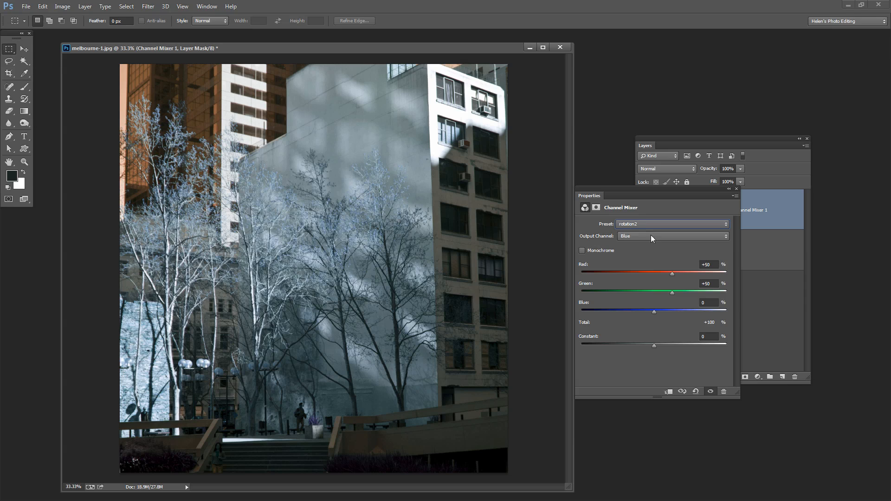
mouse_move(645, 262)
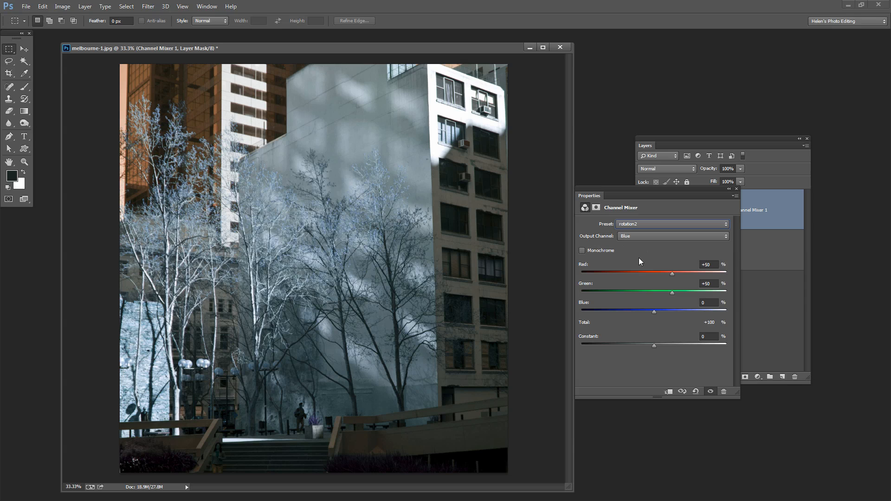
mouse_move(665, 334)
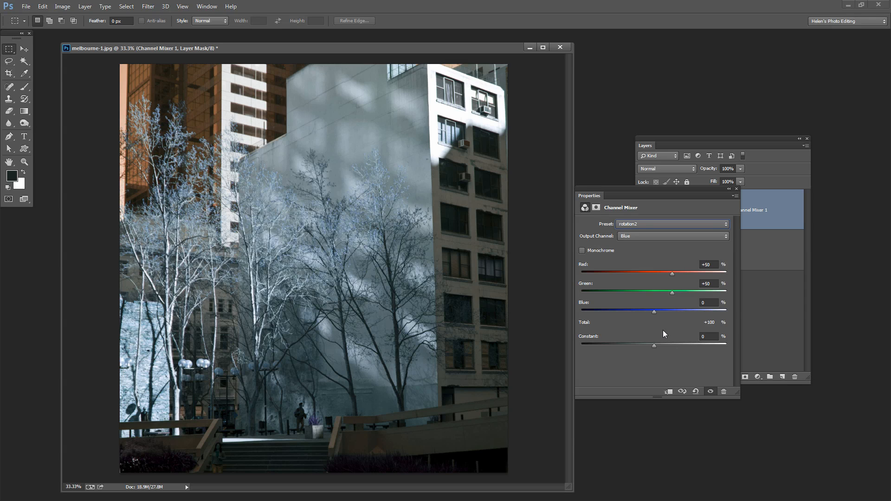
mouse_move(668, 295)
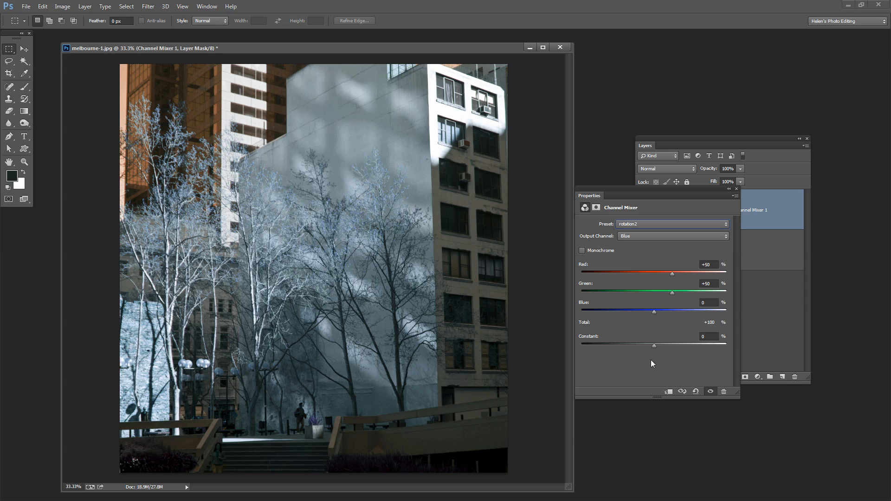
mouse_move(635, 367)
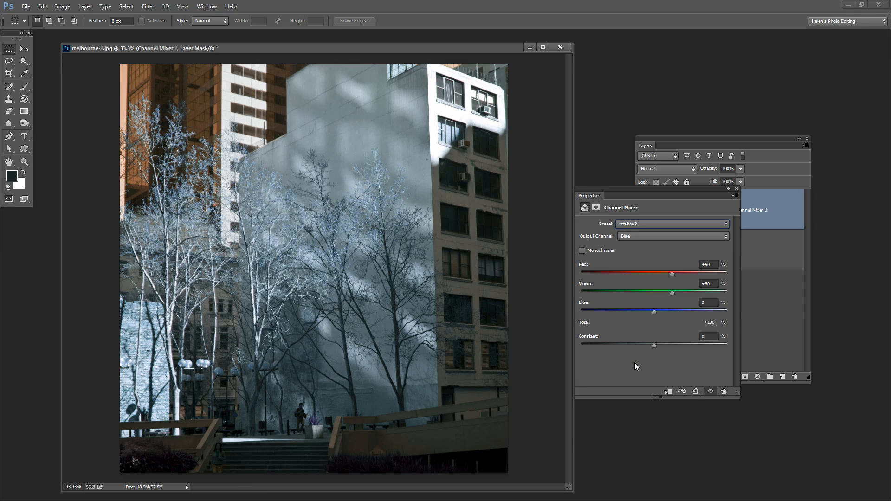